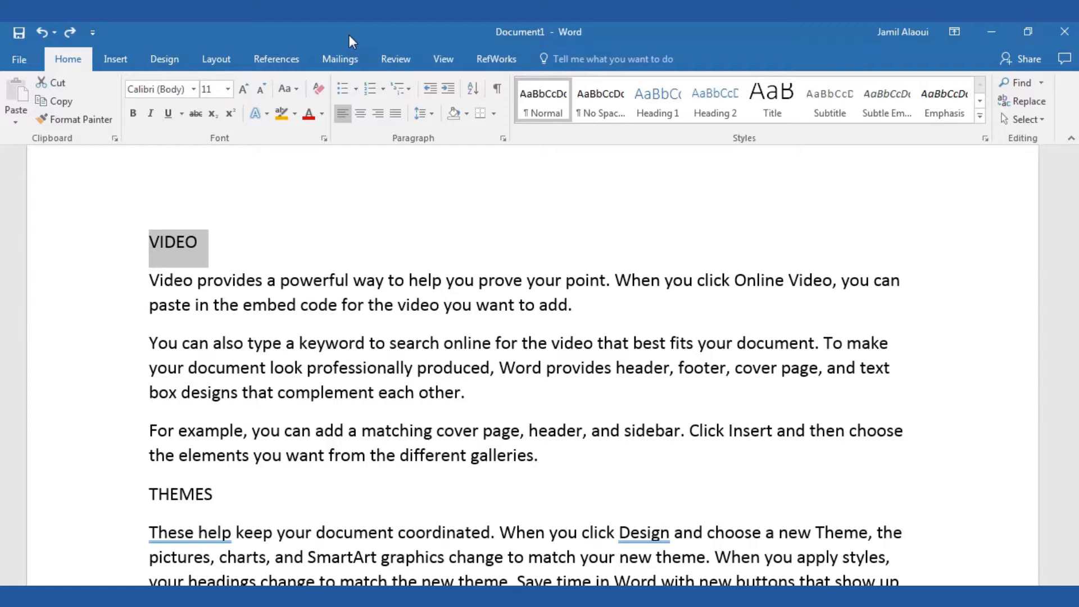
mouse_move(229, 133)
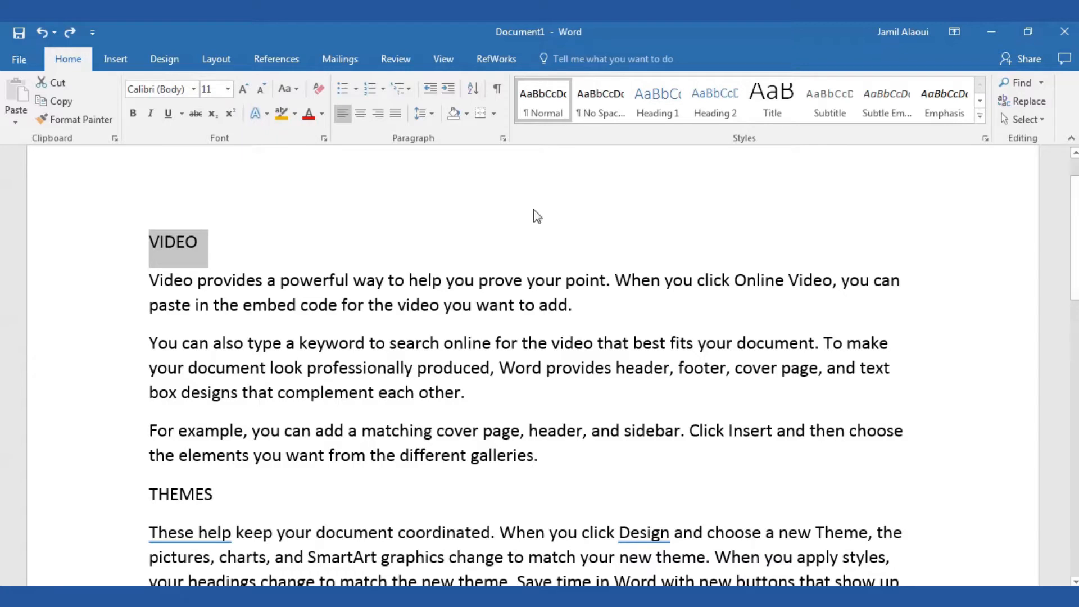
mouse_move(746, 152)
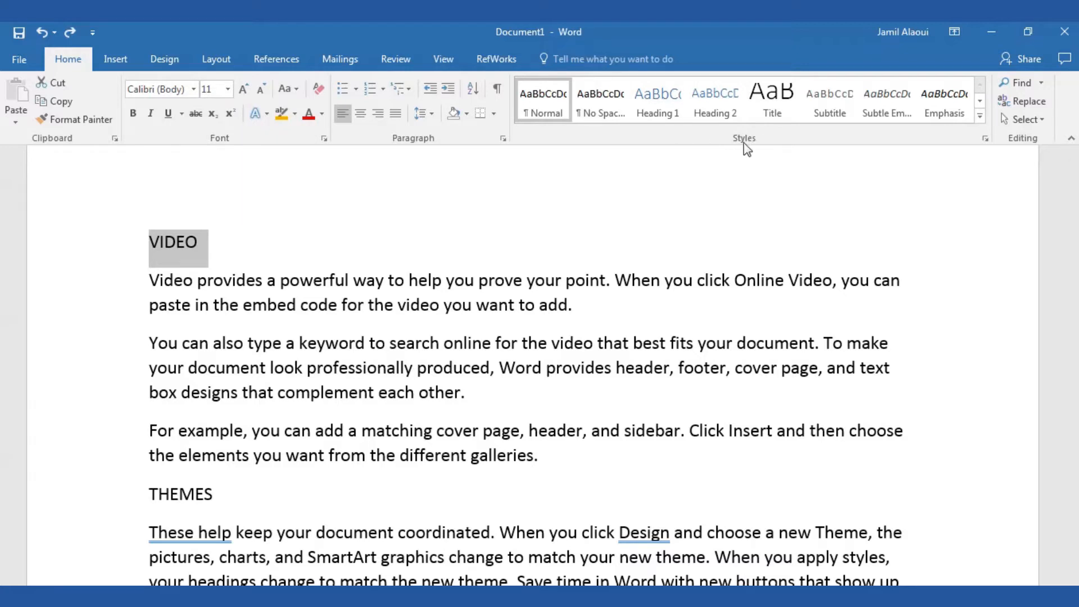
mouse_move(721, 147)
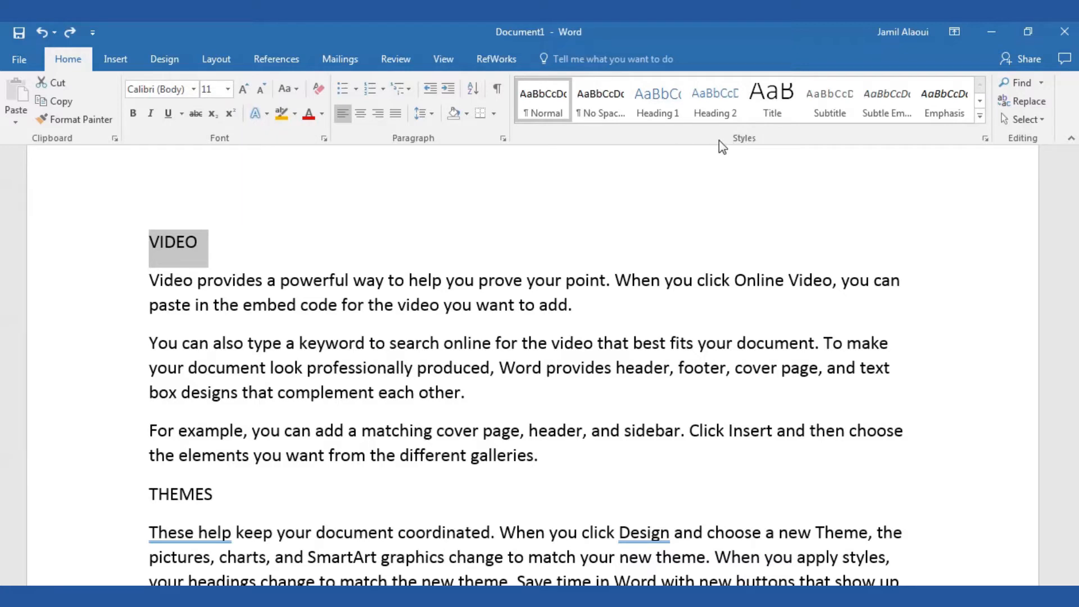
mouse_move(245, 172)
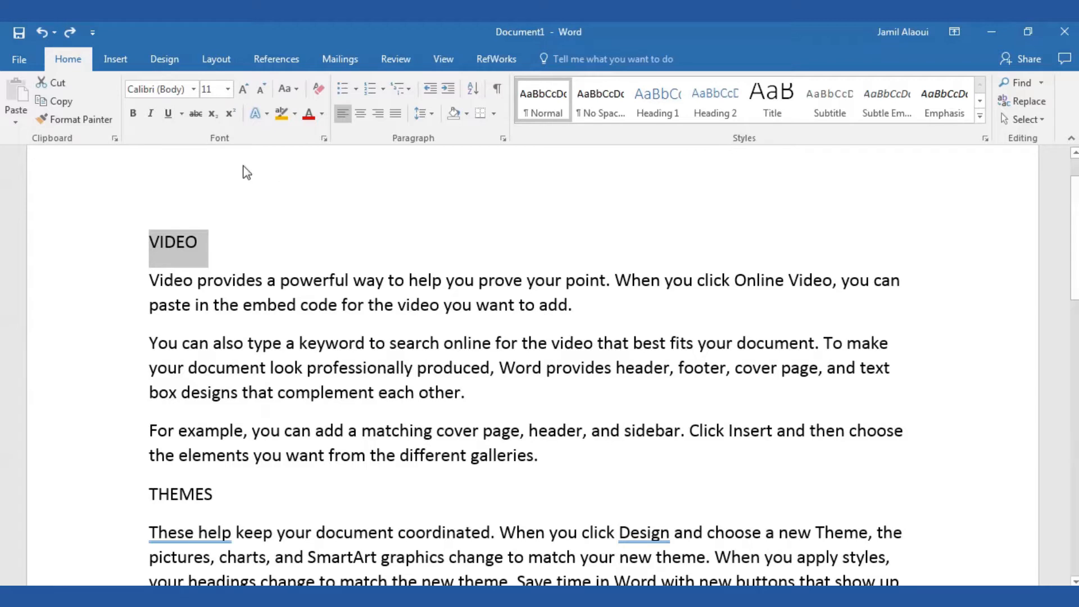
mouse_move(225, 147)
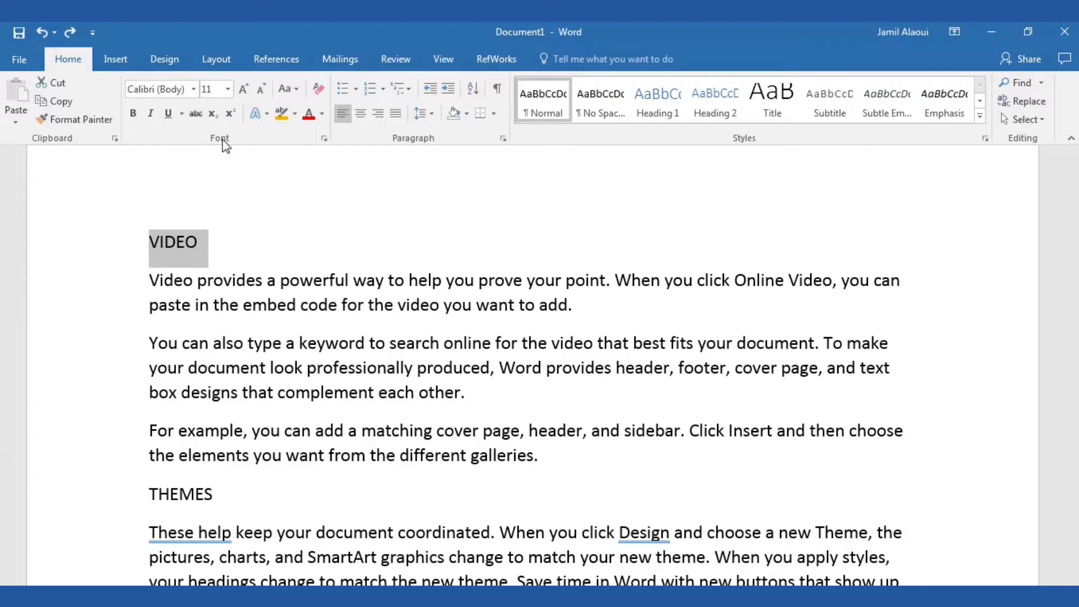
mouse_move(698, 167)
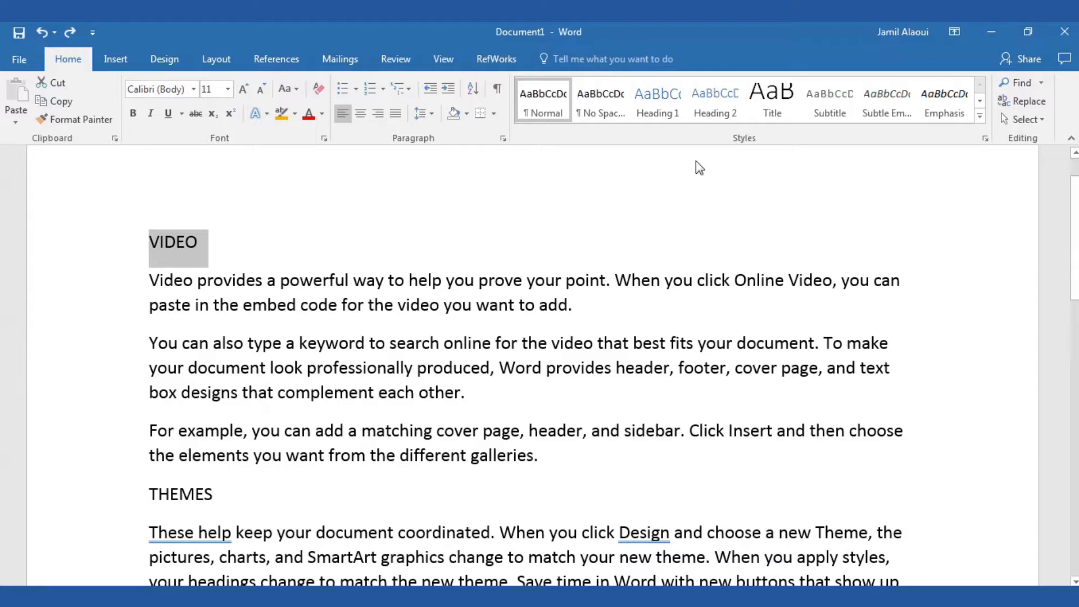
mouse_move(724, 147)
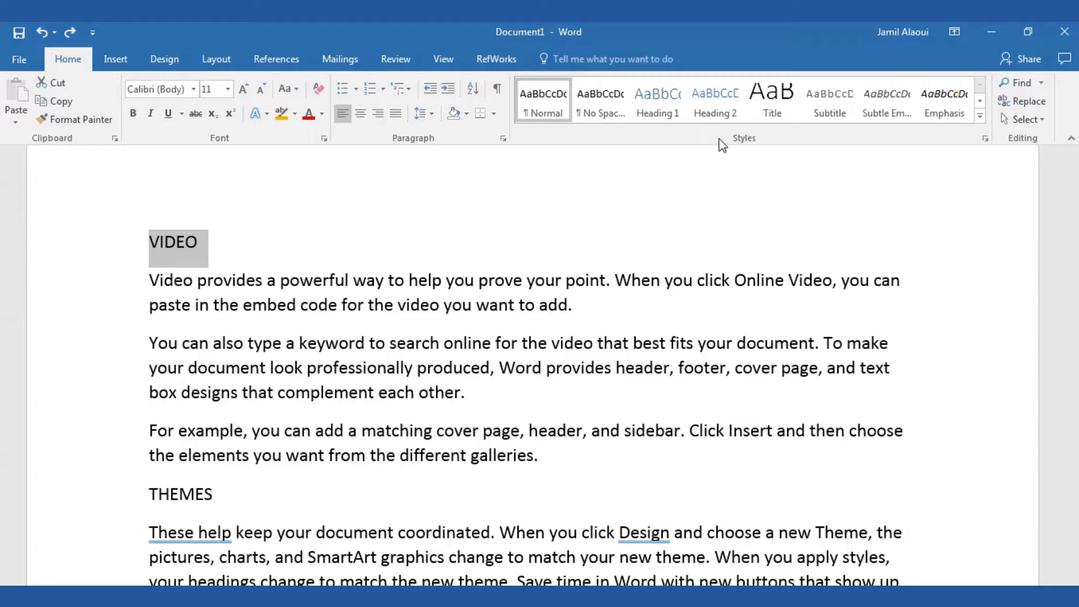
mouse_move(167, 64)
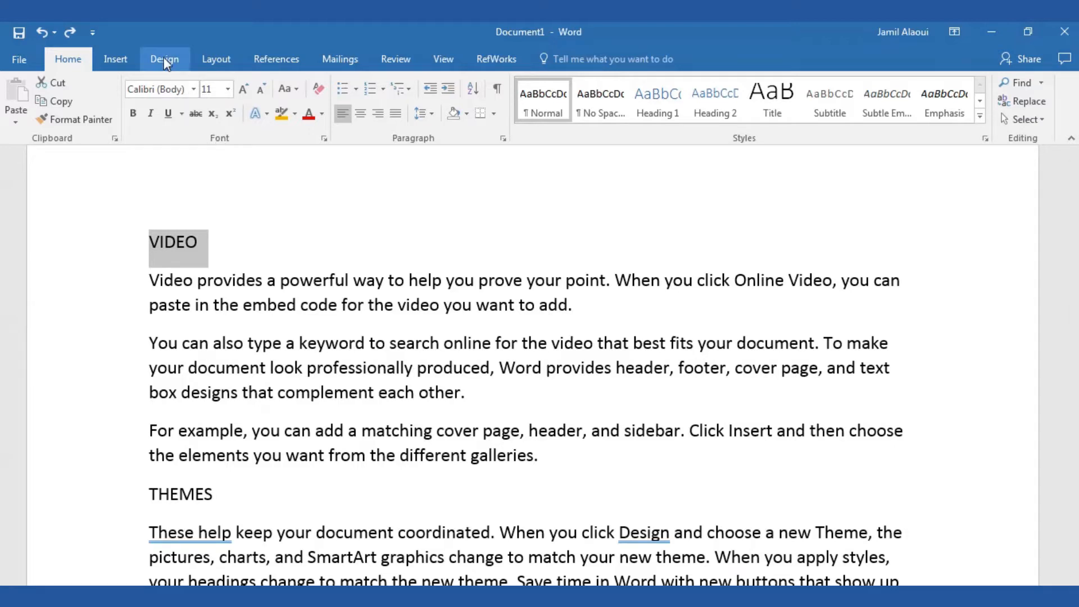
Show the style sets, put the cursor in the first paragraph, and open Normal style options
click(164, 59)
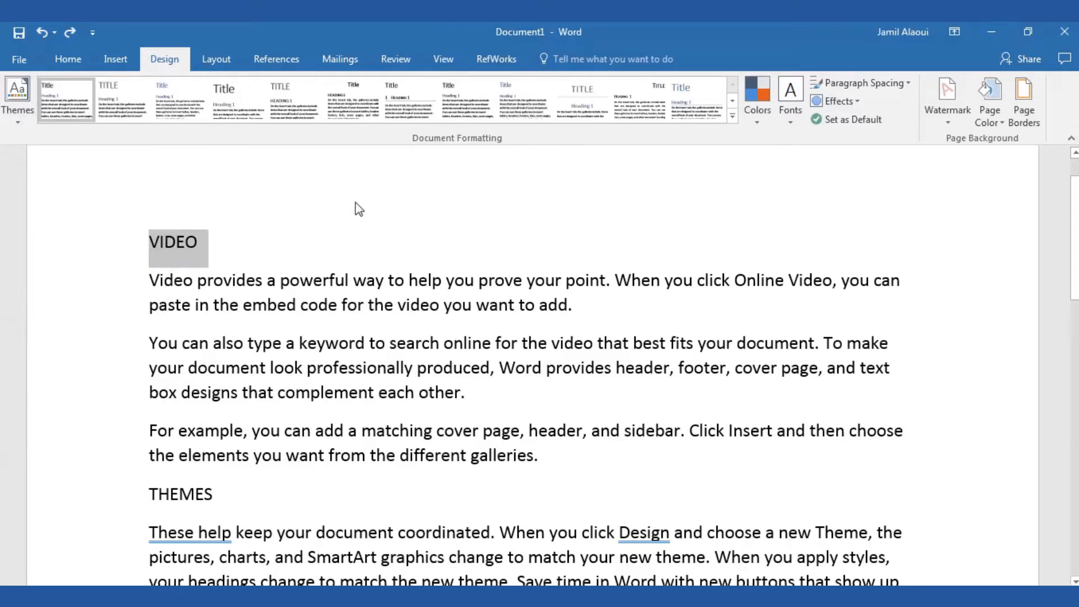
click(67, 59)
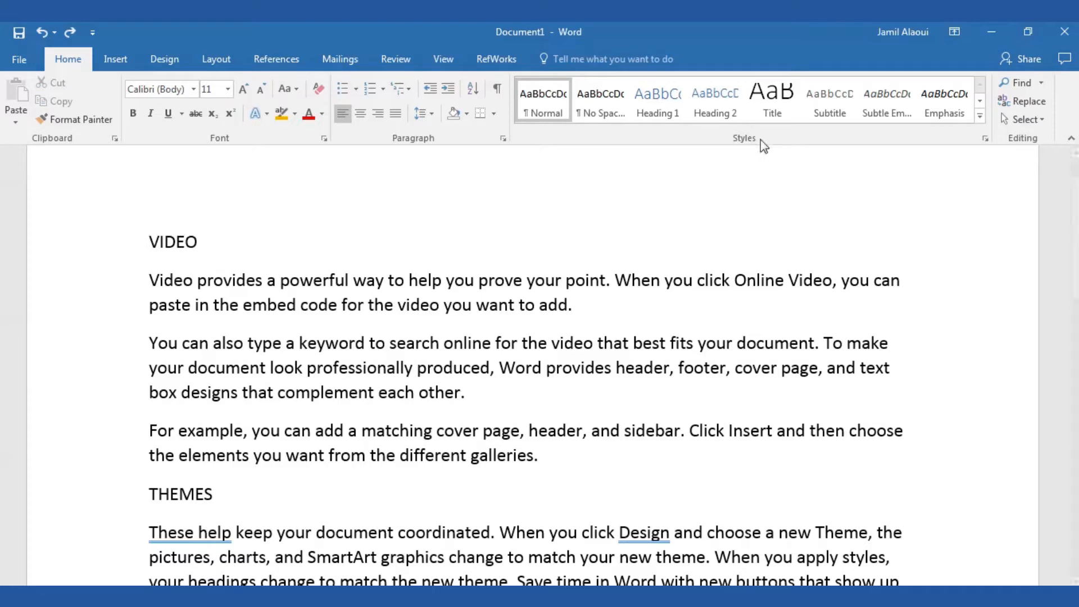
mouse_move(747, 156)
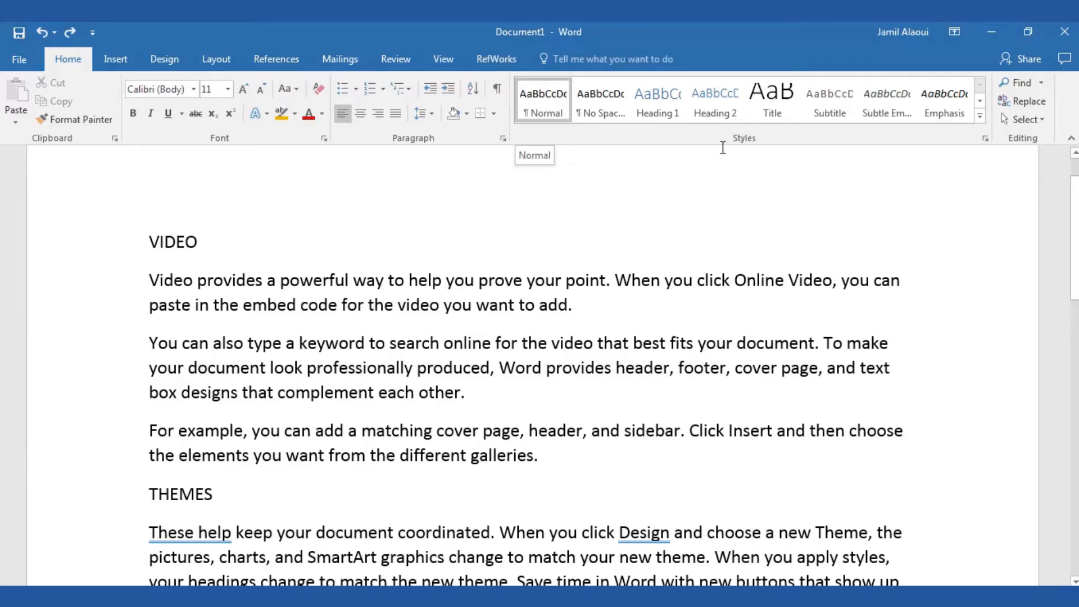
mouse_move(544, 217)
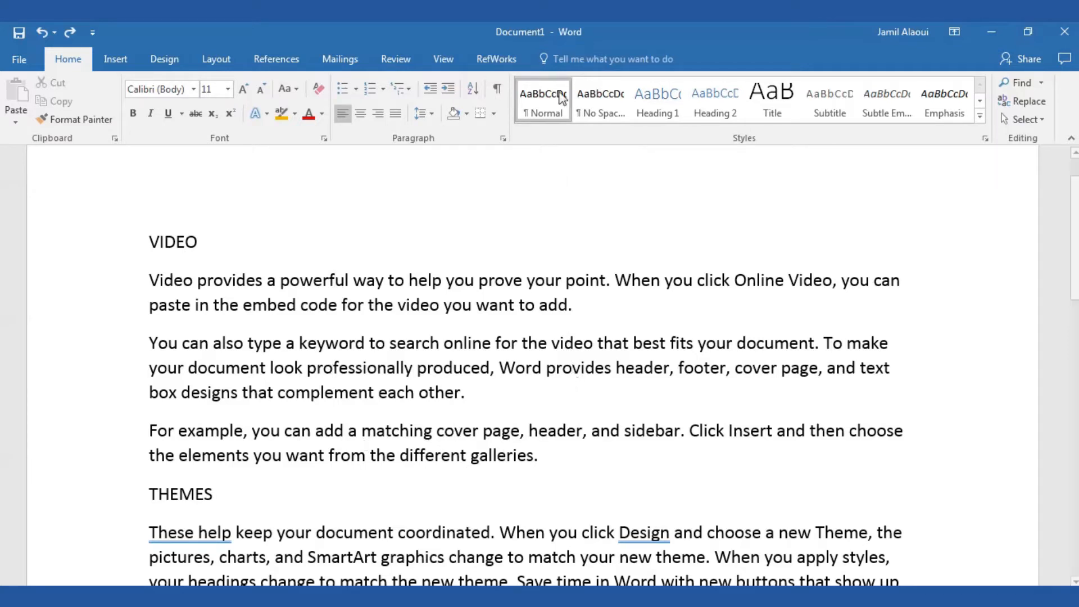
mouse_move(559, 107)
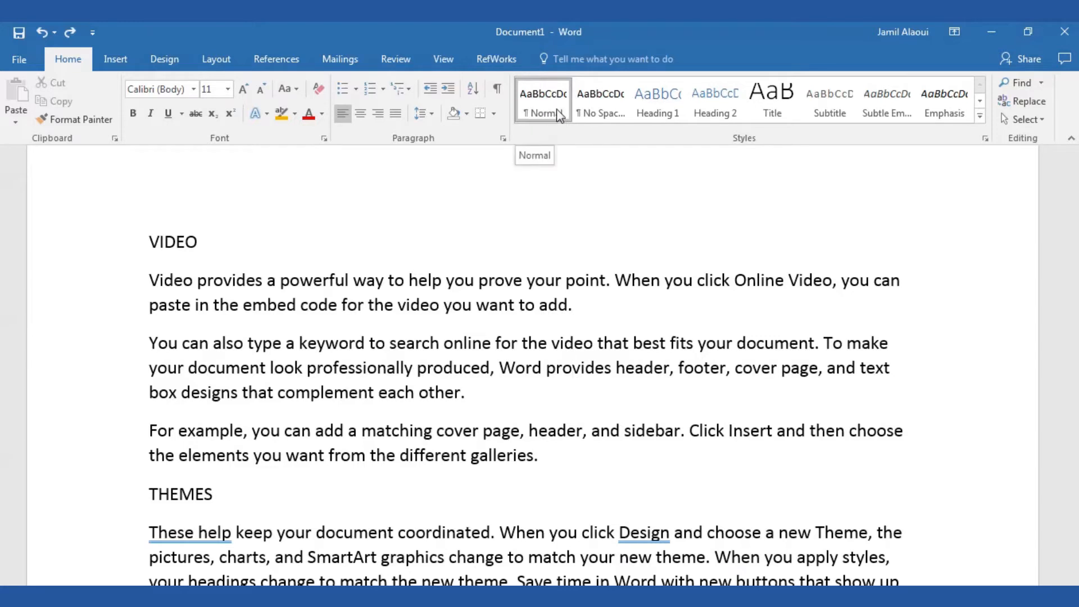
click(519, 280)
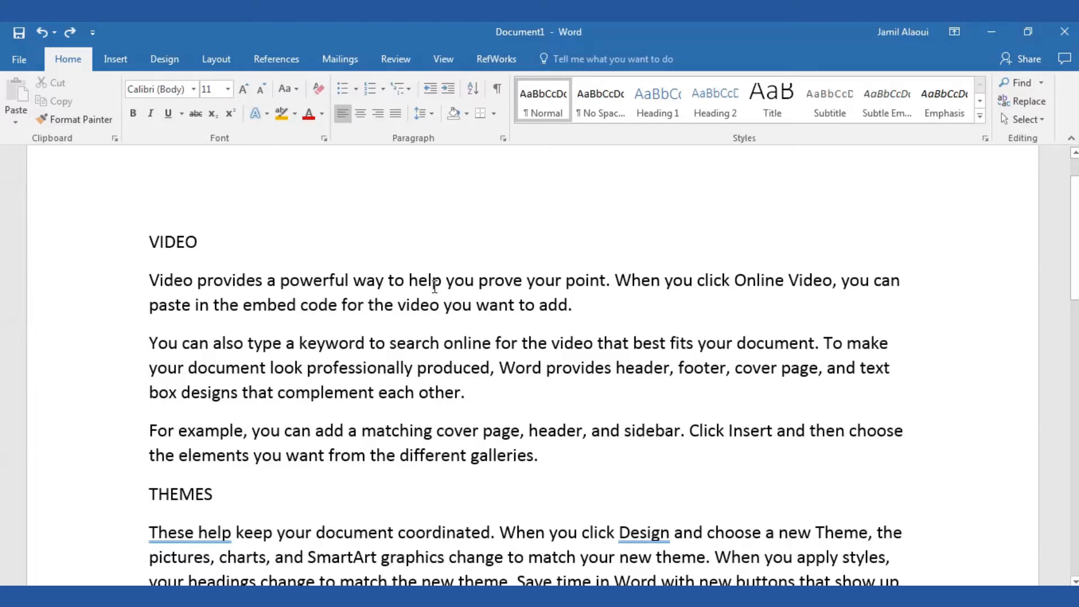
mouse_move(537, 106)
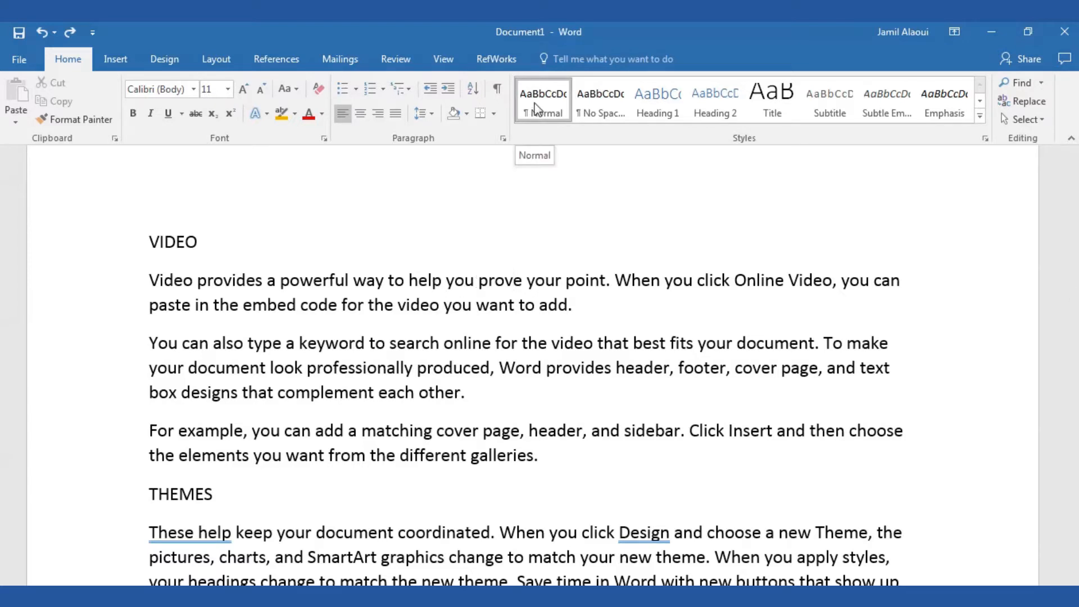
right_click(543, 98)
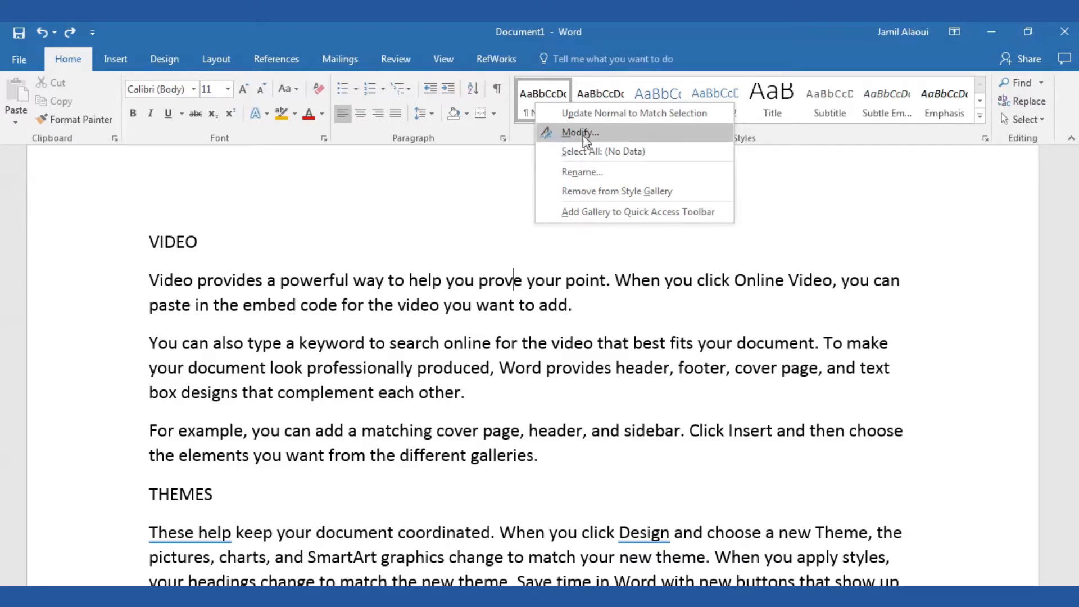
mouse_move(598, 144)
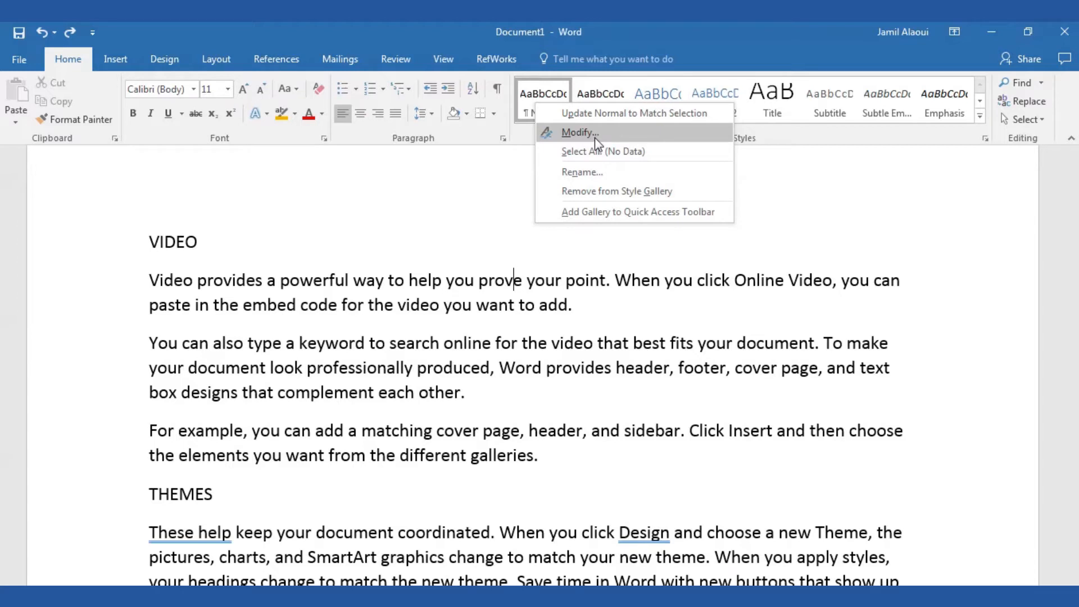
click(580, 133)
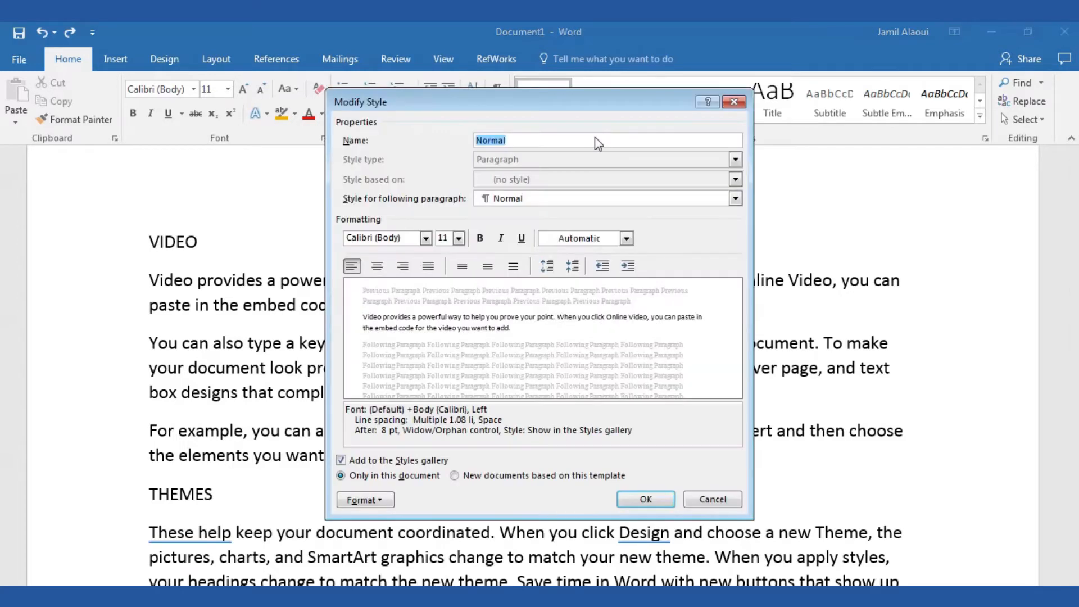
click(507, 141)
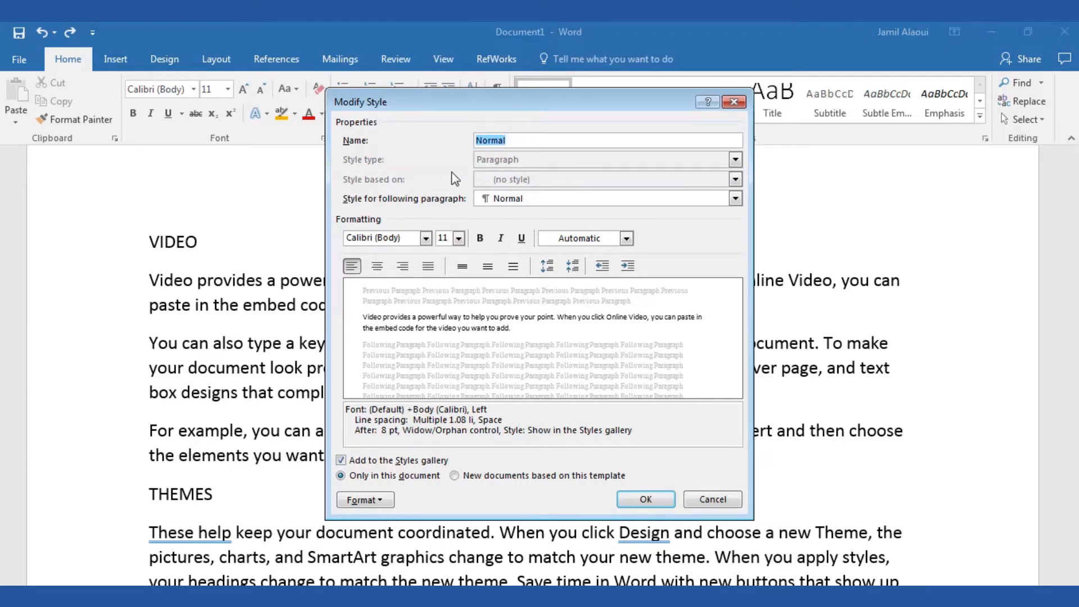
mouse_move(505, 188)
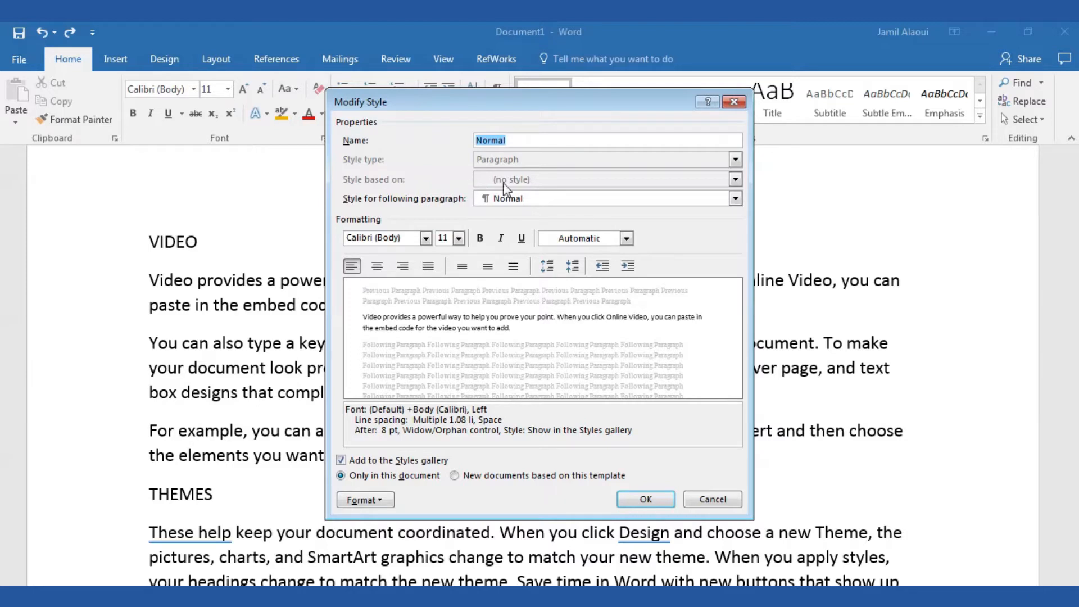
mouse_move(518, 199)
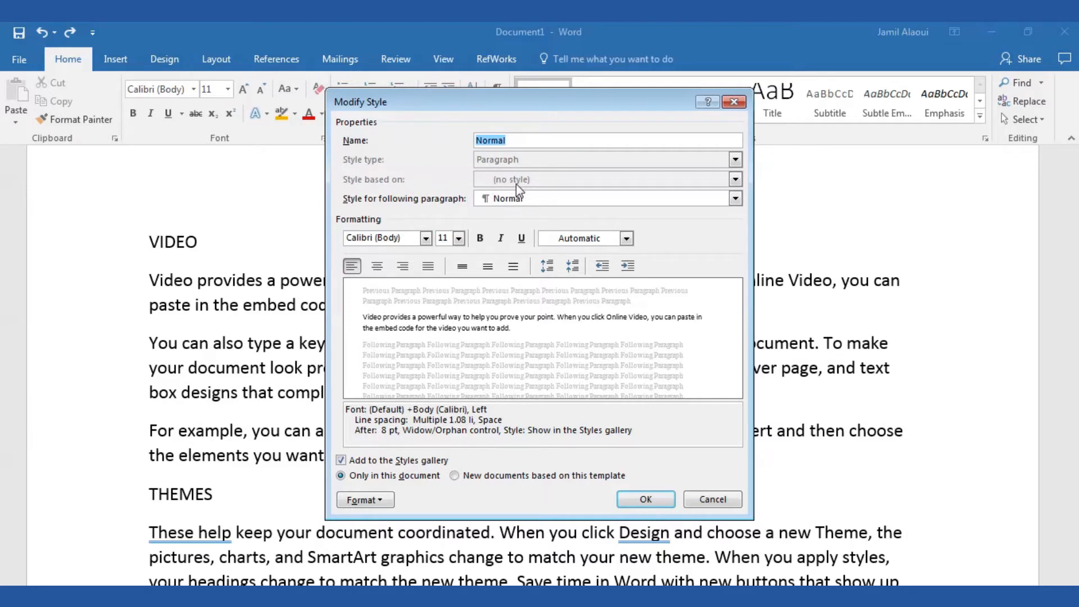
mouse_move(453, 212)
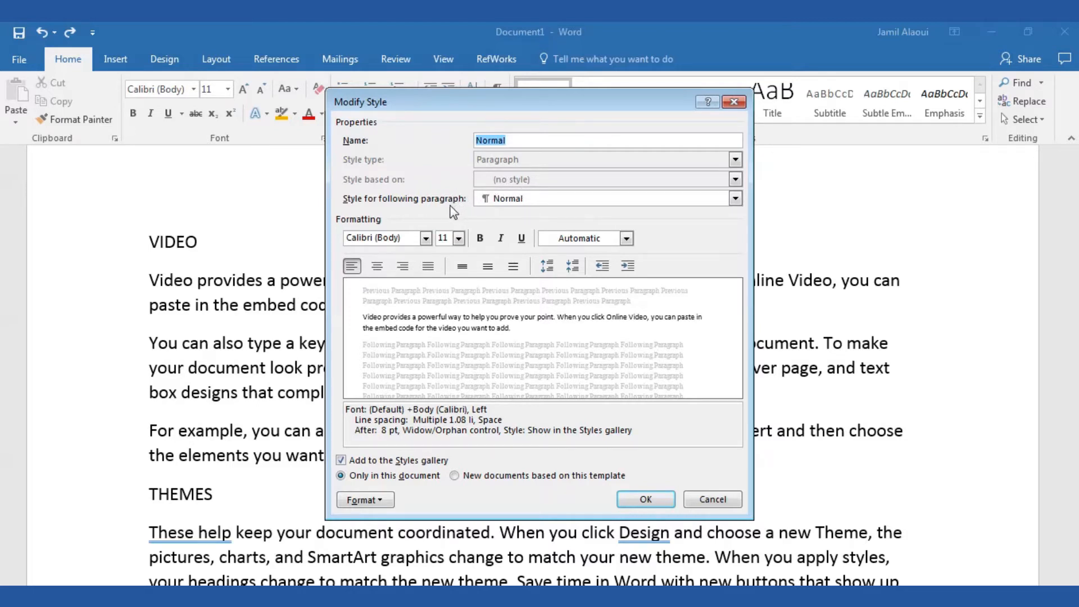
mouse_move(510, 213)
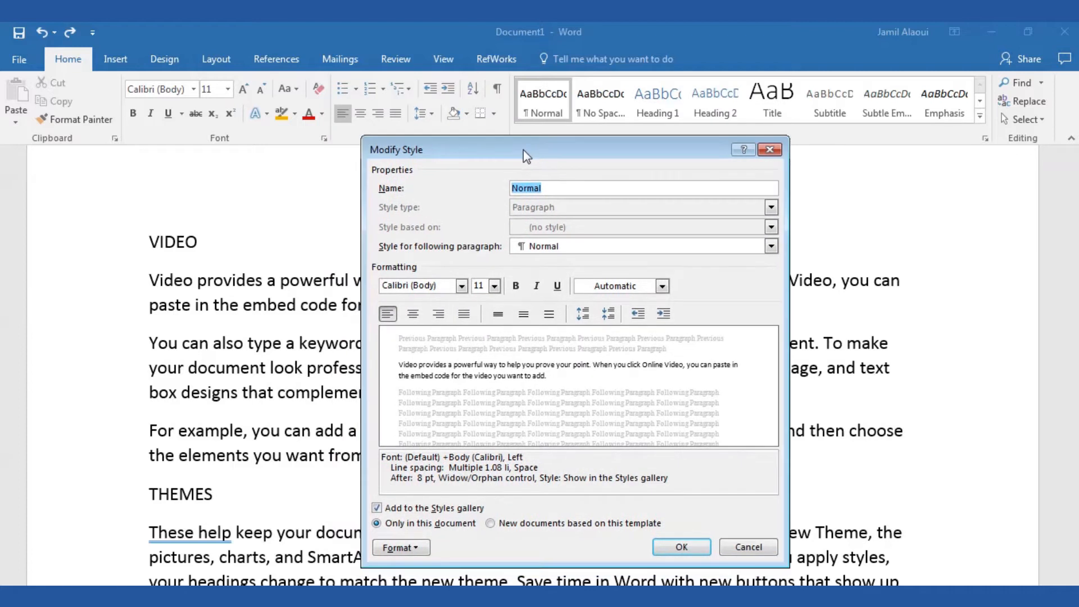
mouse_move(420, 385)
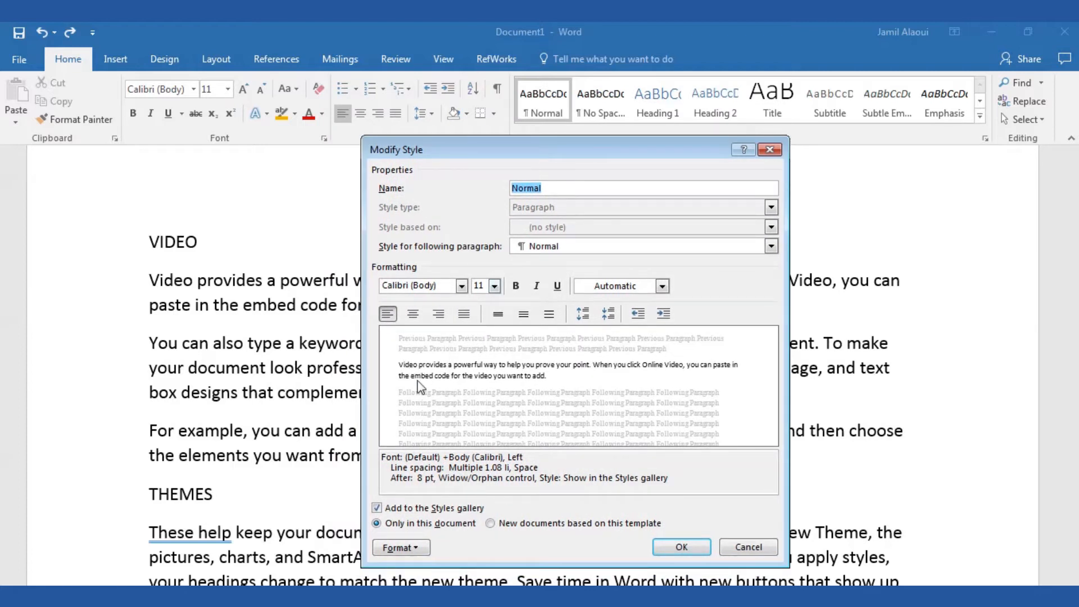
mouse_move(407, 285)
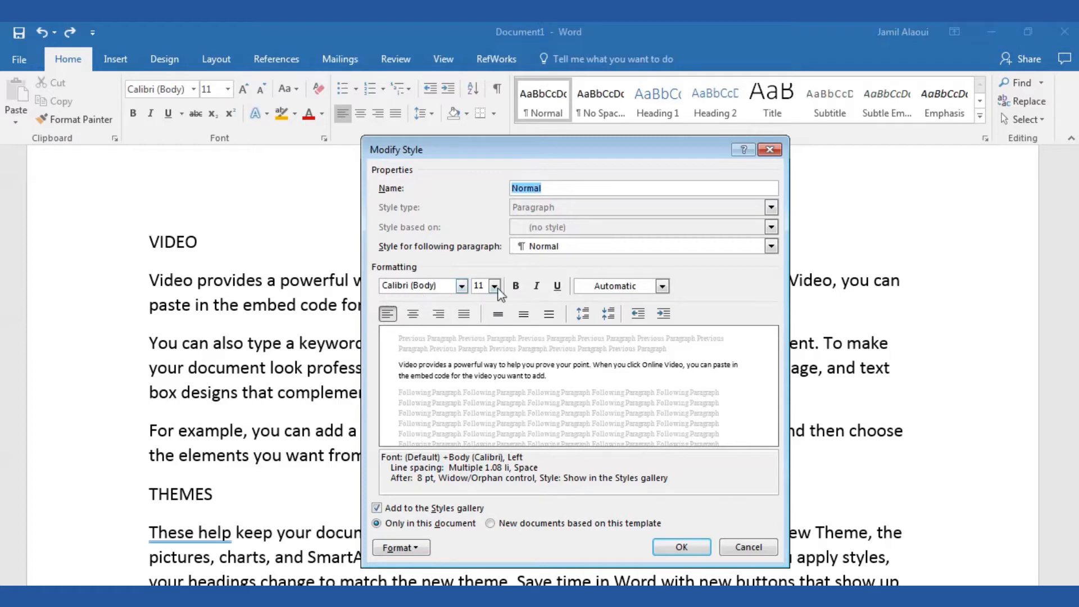
click(537, 285)
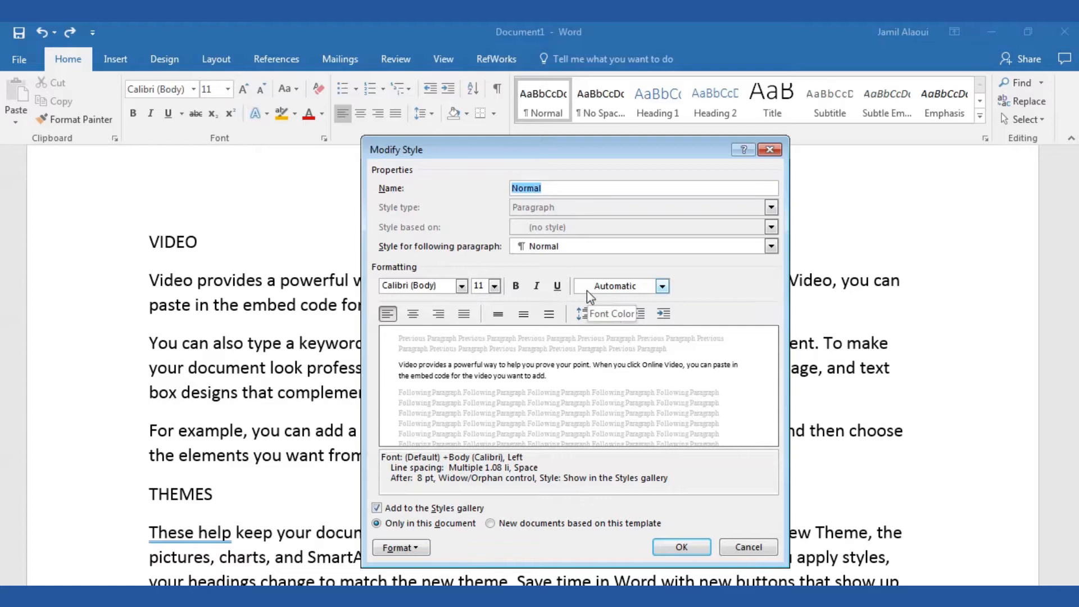
mouse_move(640, 294)
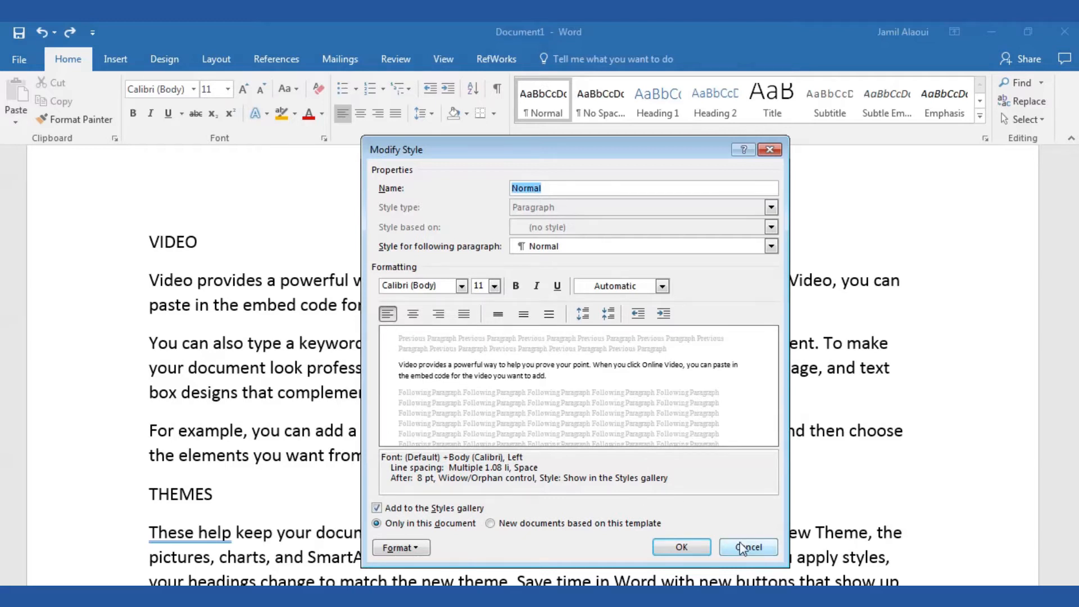
click(748, 547)
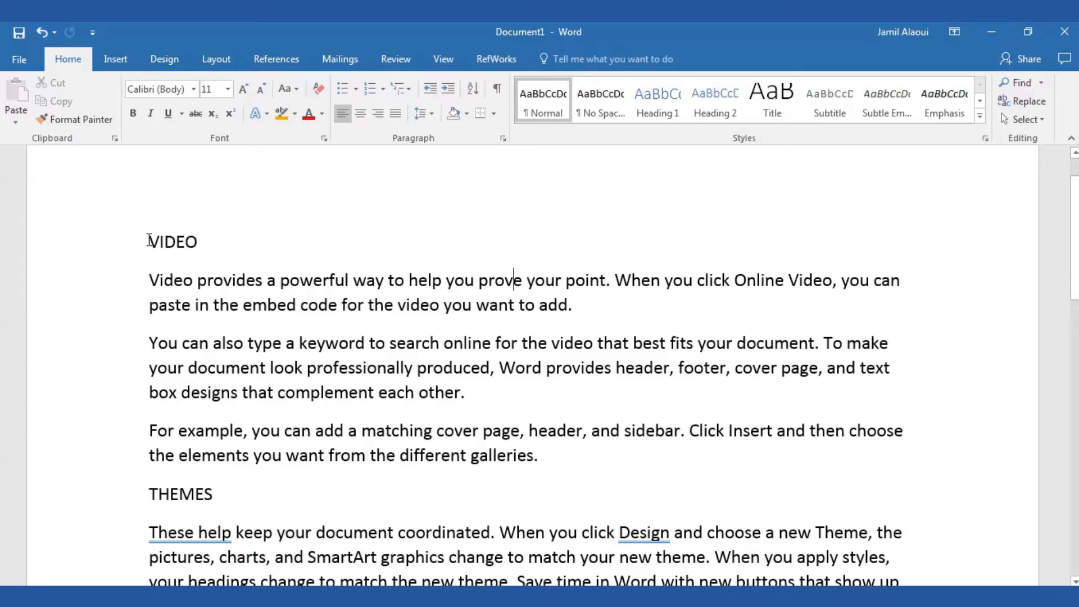
Select the word VIDEO
double_click(172, 242)
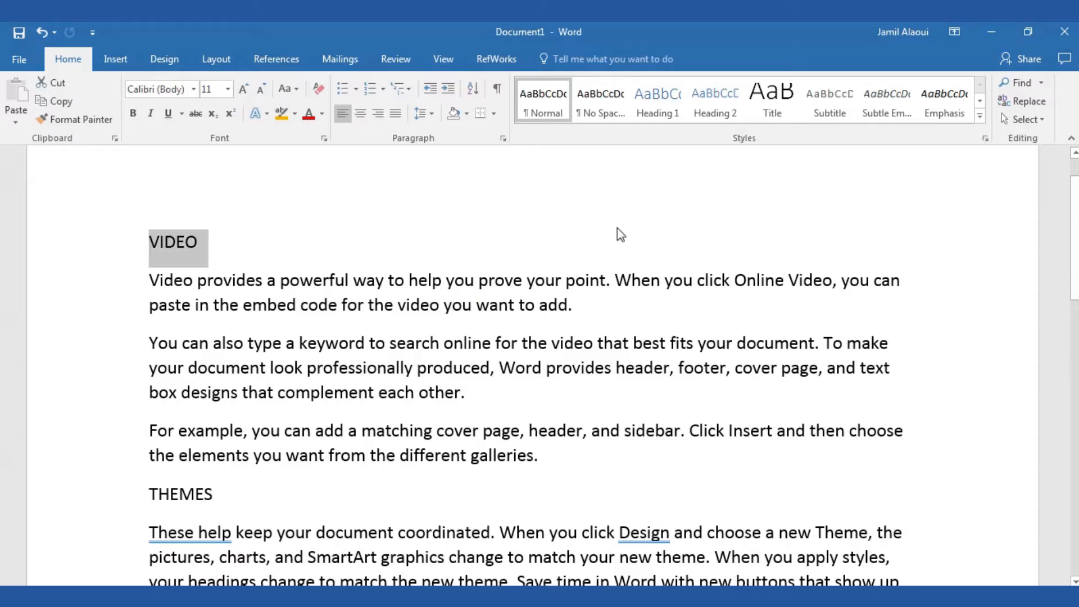
mouse_move(668, 150)
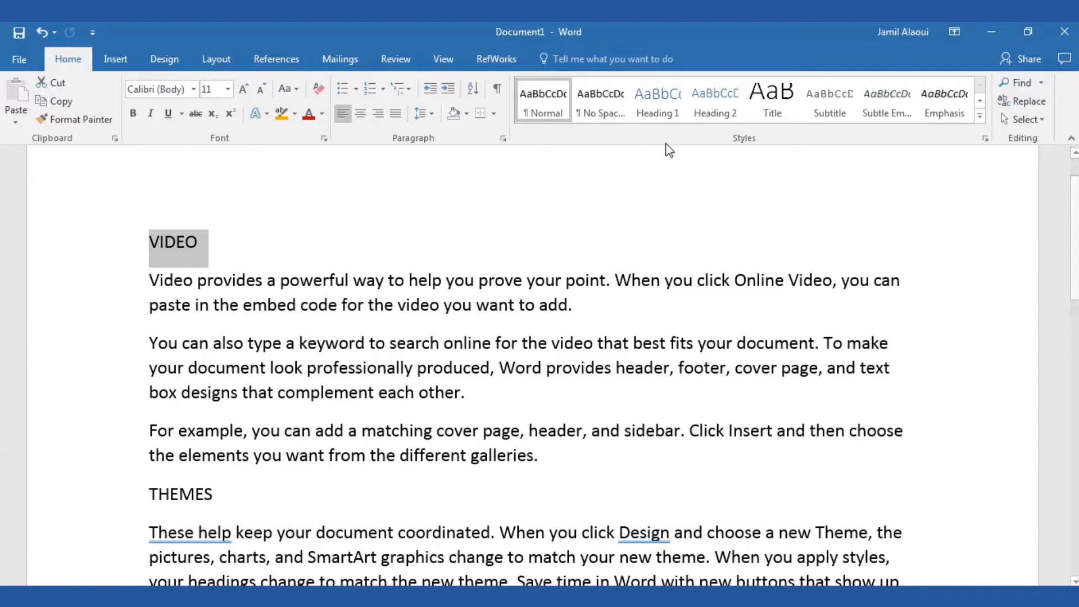
mouse_move(661, 140)
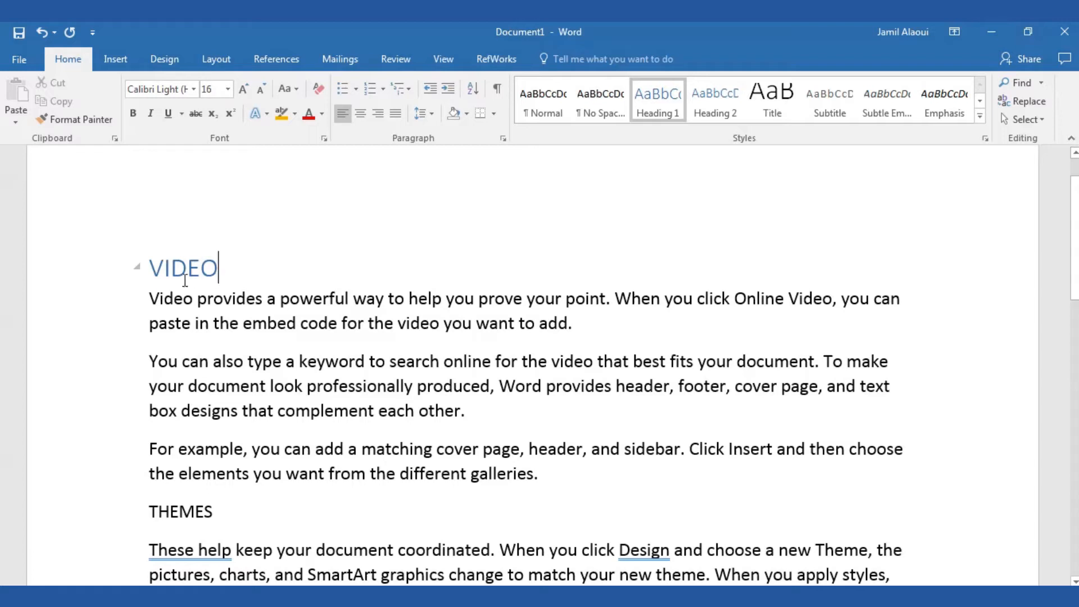
mouse_move(464, 283)
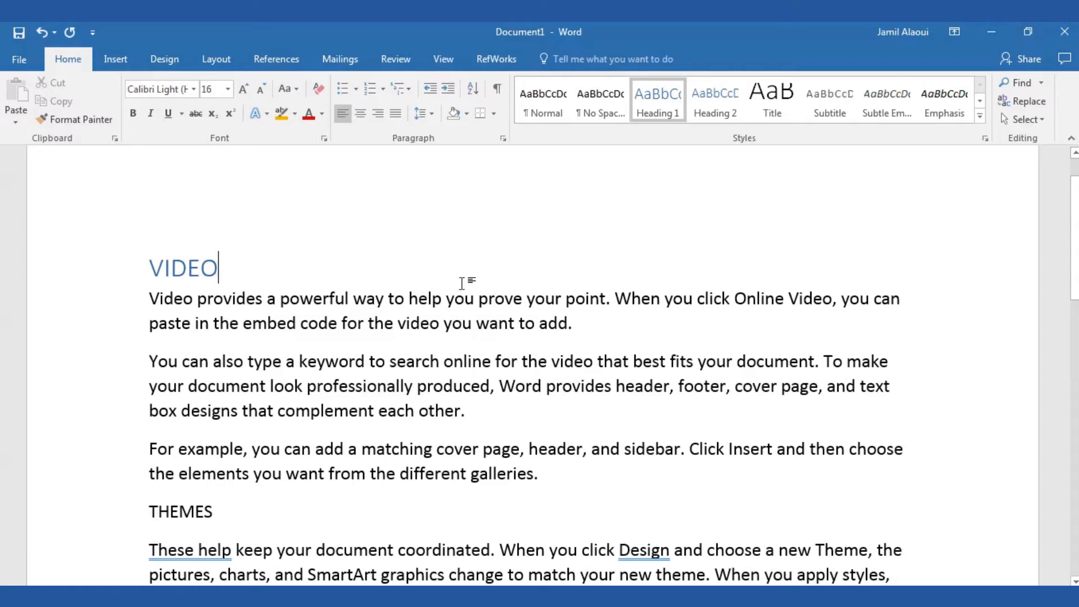
mouse_move(658, 107)
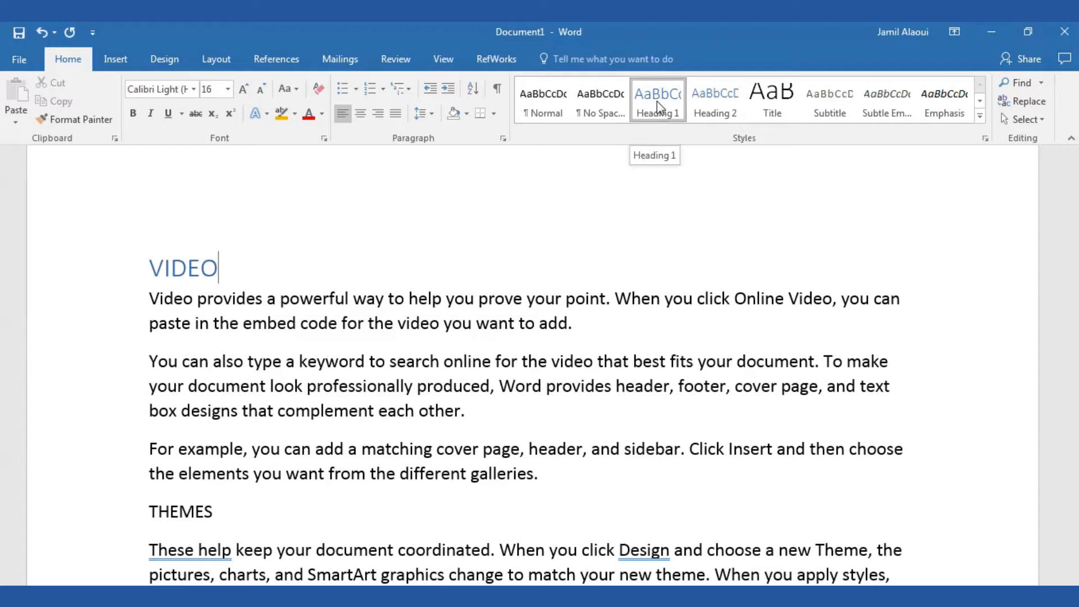
right_click(658, 98)
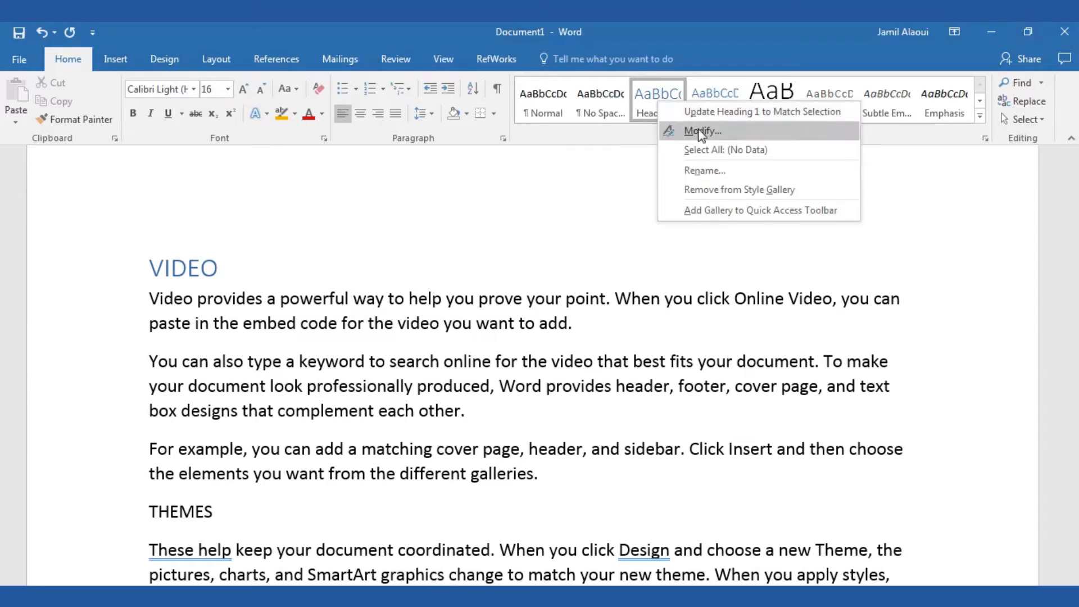
click(702, 131)
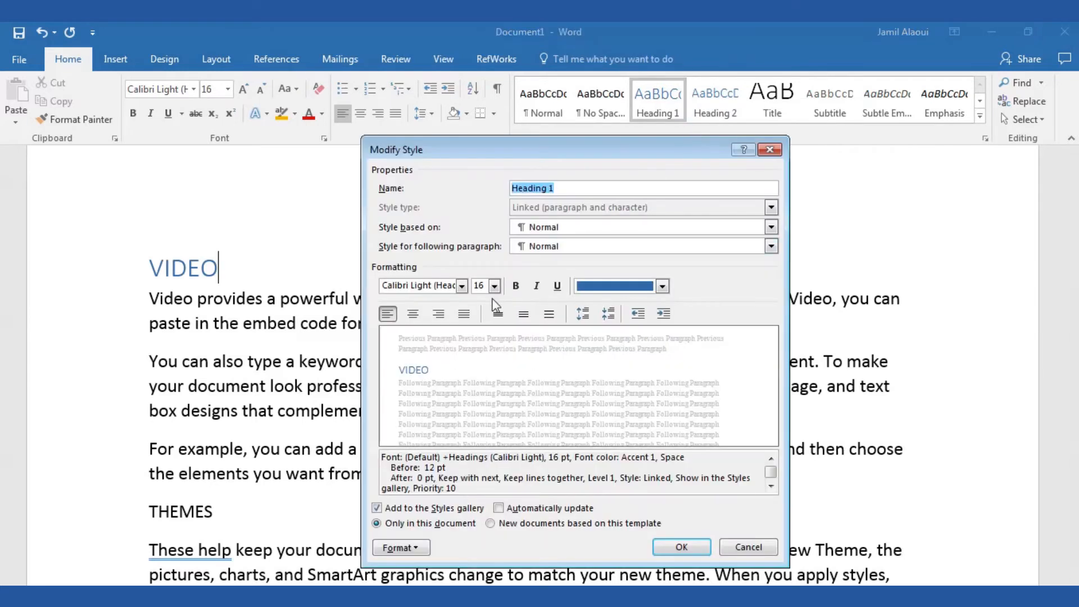
mouse_move(482, 301)
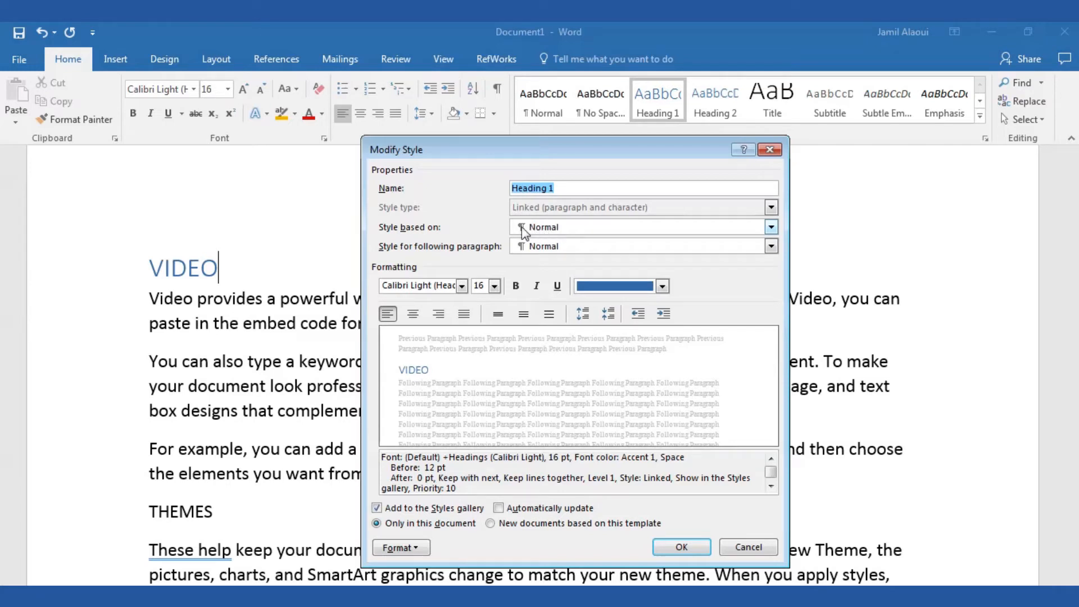
mouse_move(480, 256)
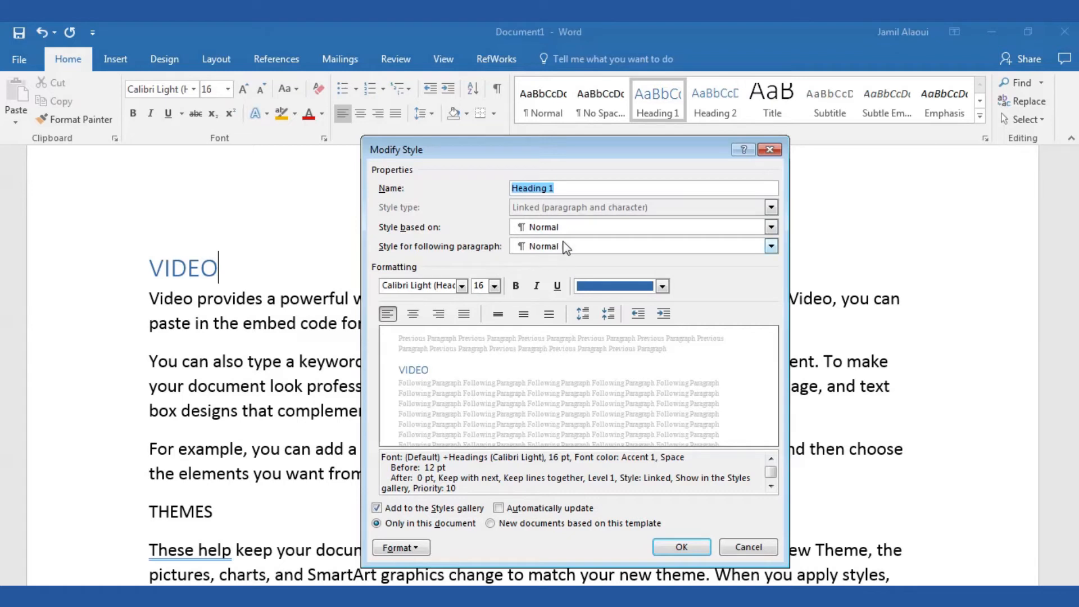
mouse_move(548, 260)
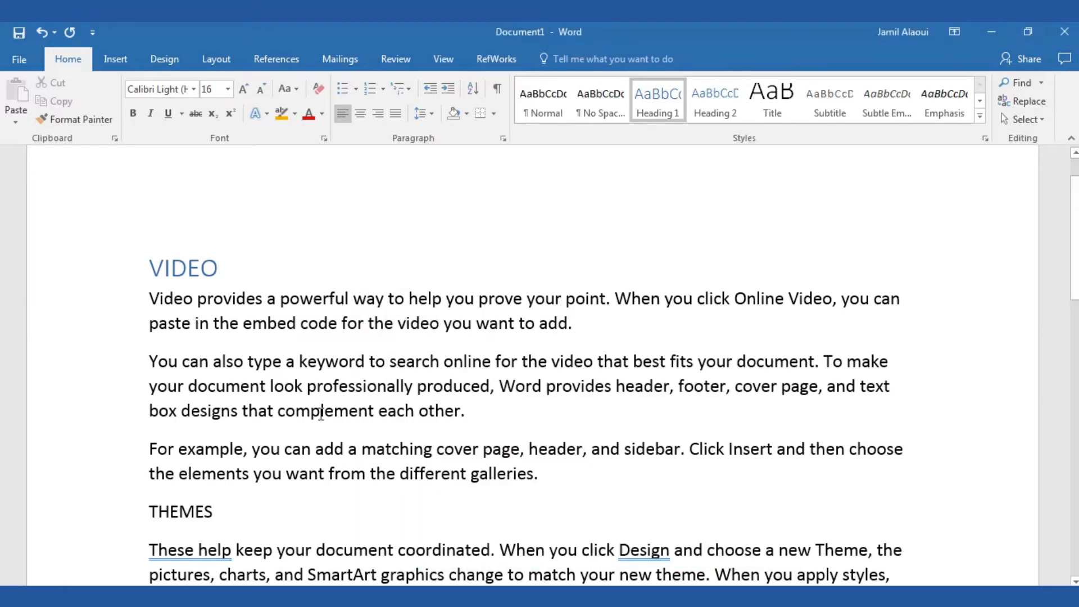
double_click(179, 512)
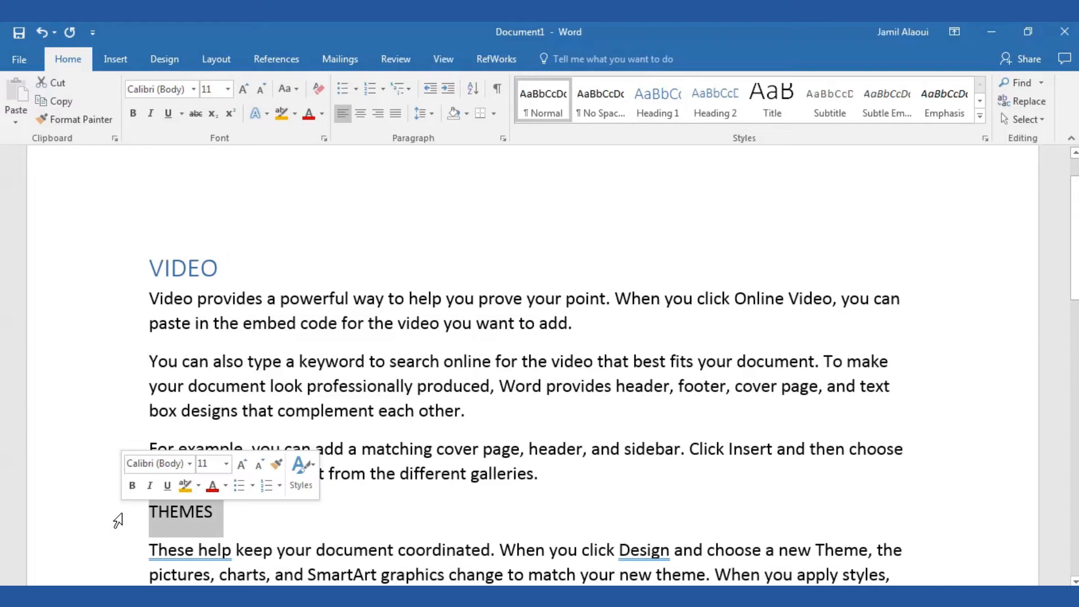
mouse_move(177, 543)
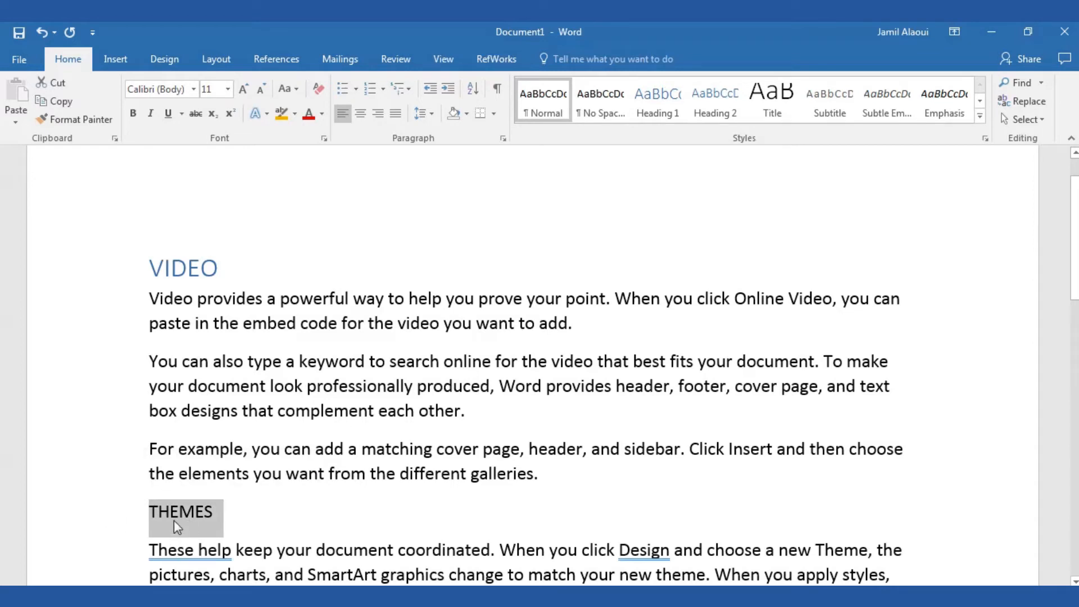
mouse_move(661, 130)
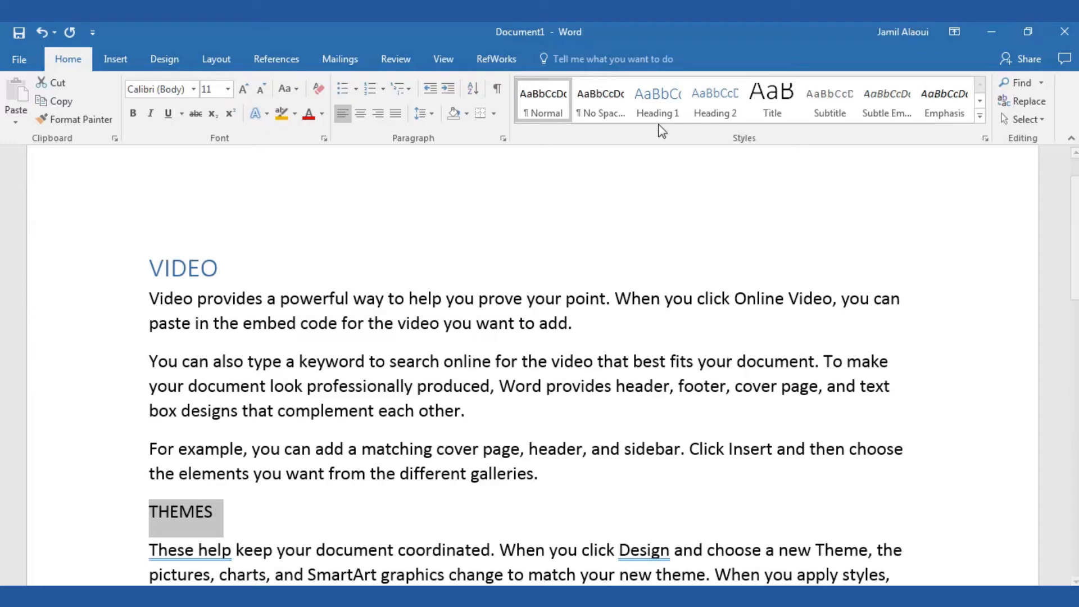
Apply Heading 1 to THEMES and bring back the document formatting options
click(658, 98)
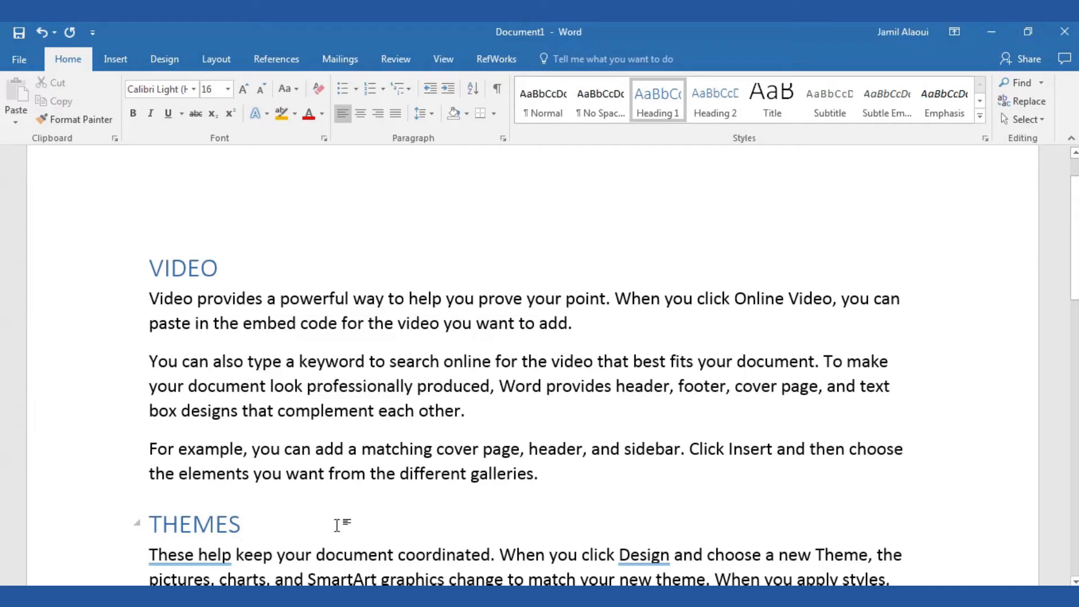
click(240, 525)
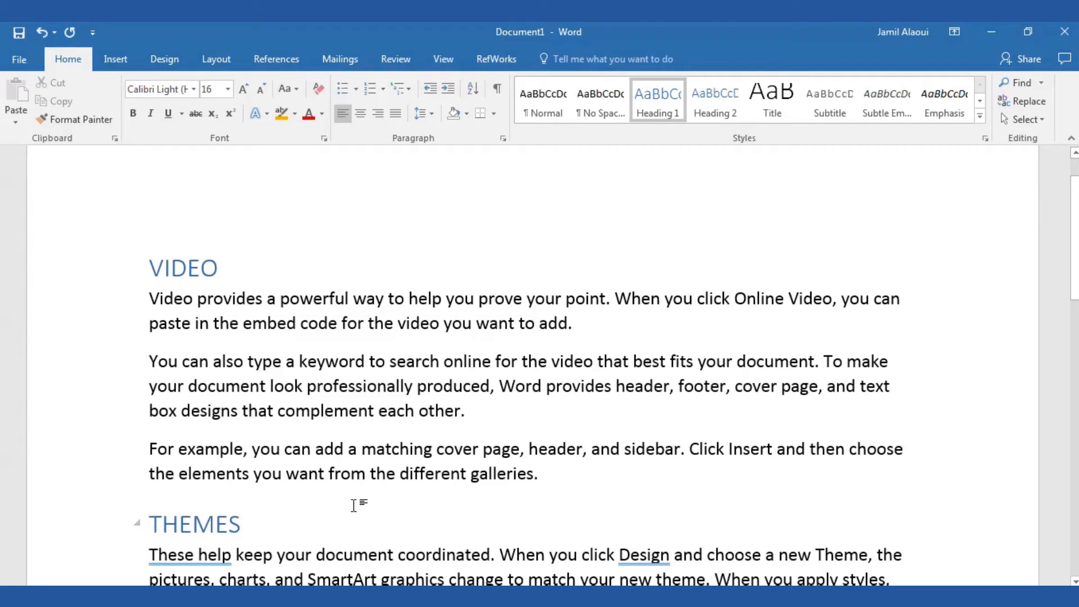
mouse_move(644, 155)
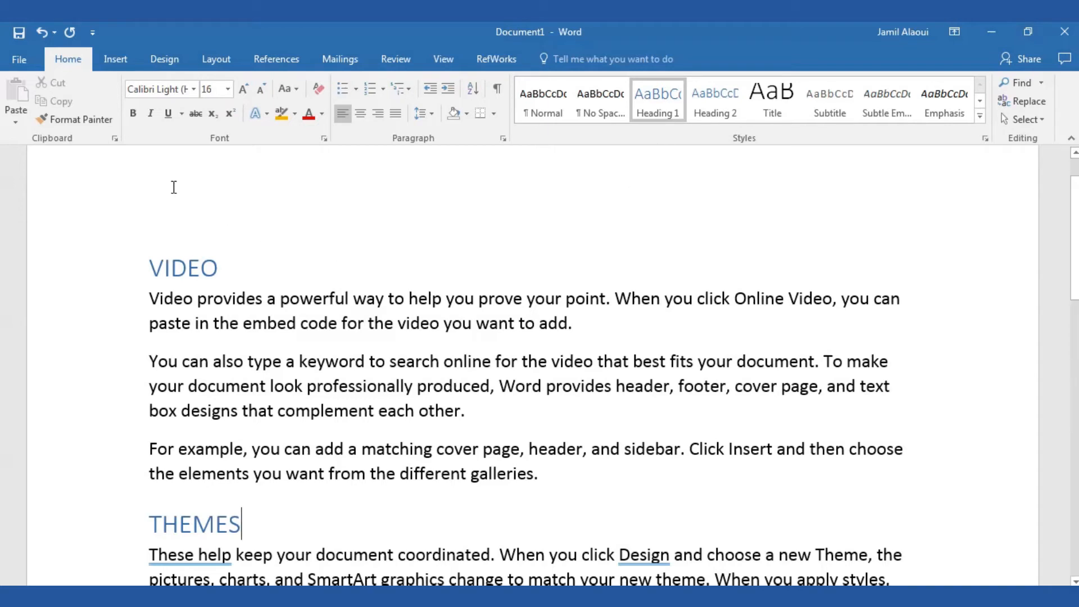
click(165, 59)
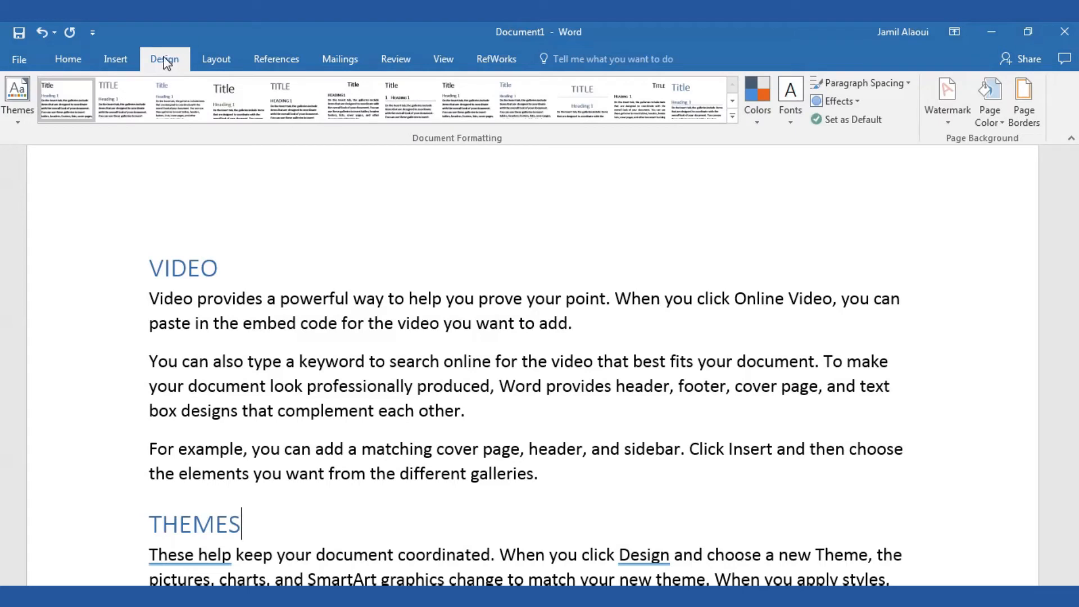
mouse_move(18, 107)
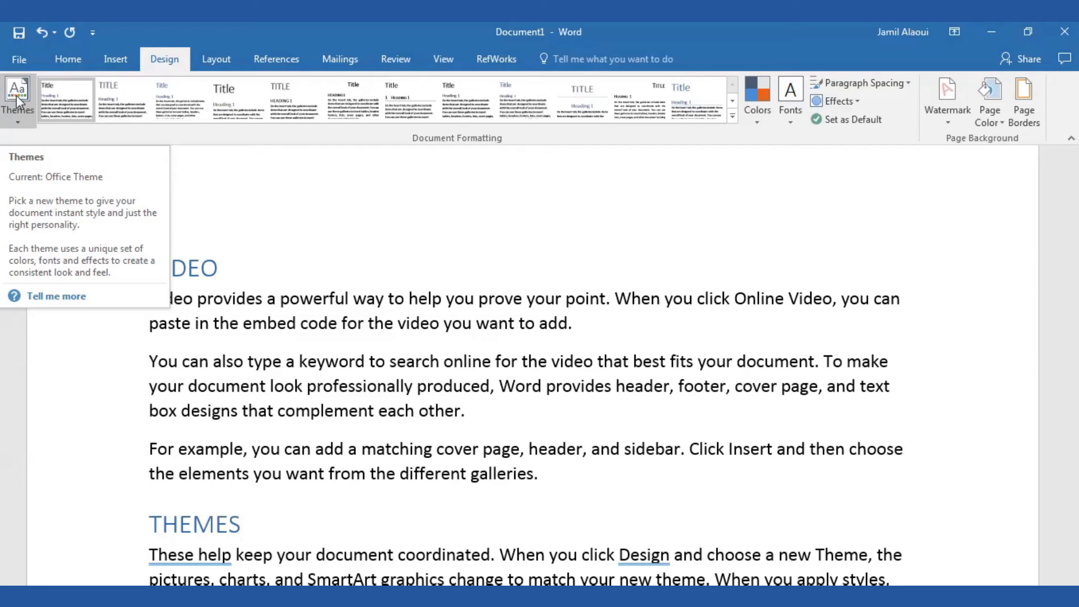
click(240, 524)
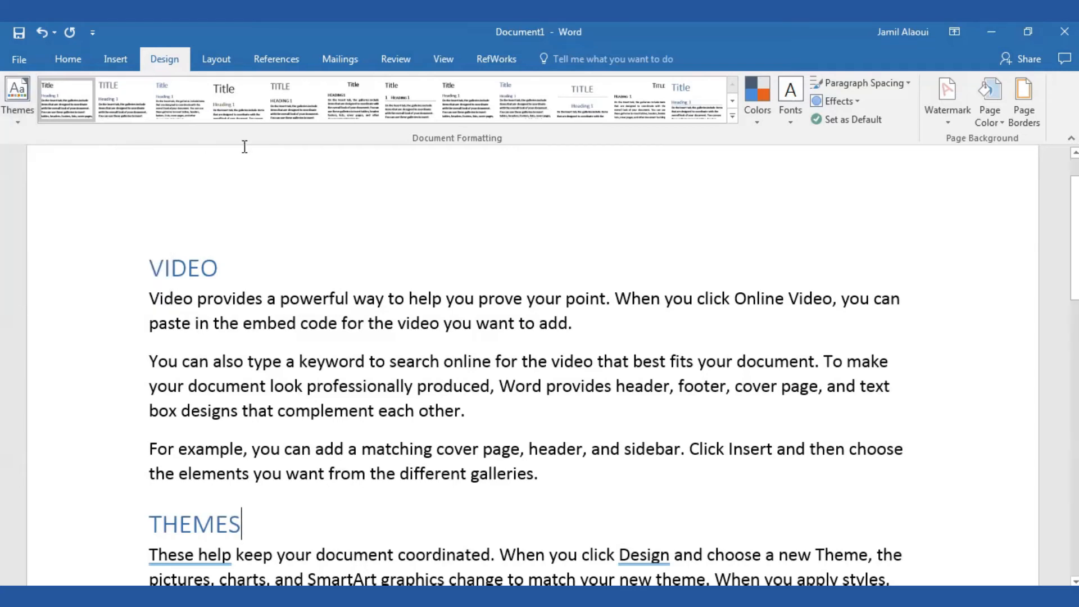
mouse_move(592, 145)
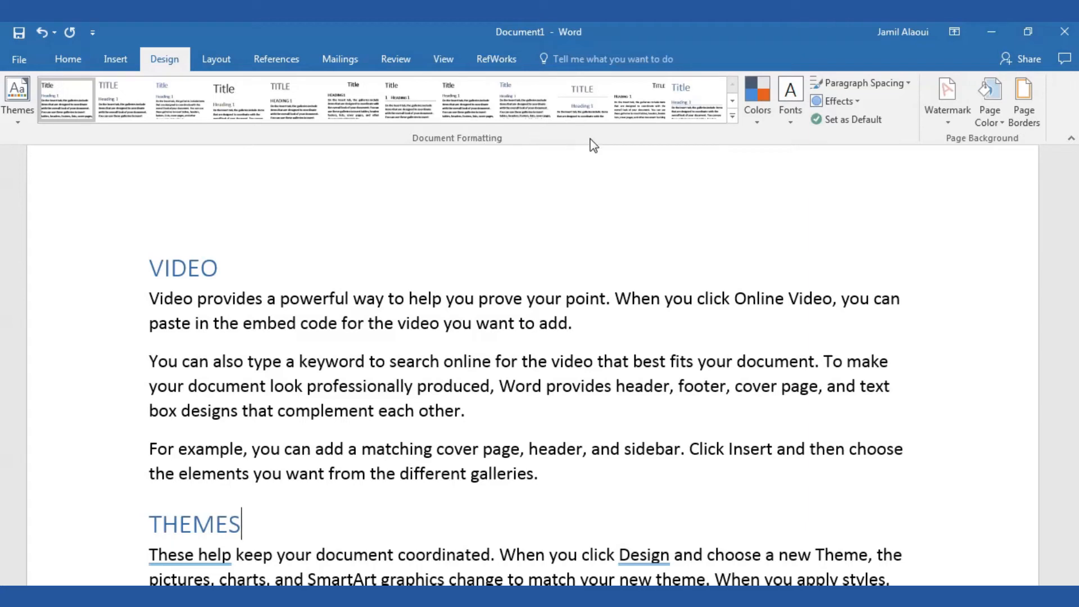
mouse_move(353, 148)
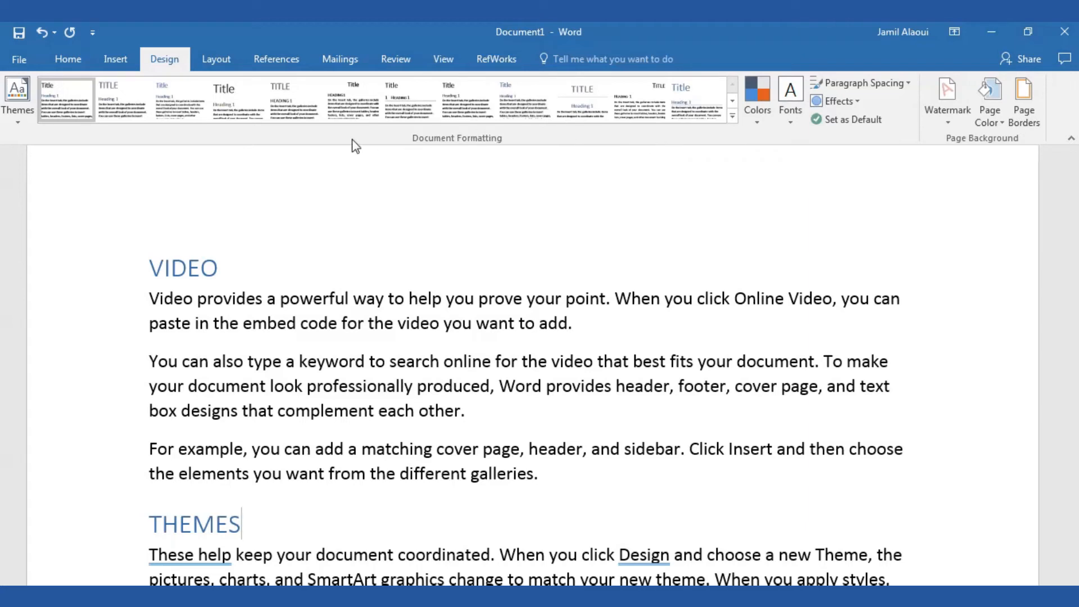
mouse_move(83, 132)
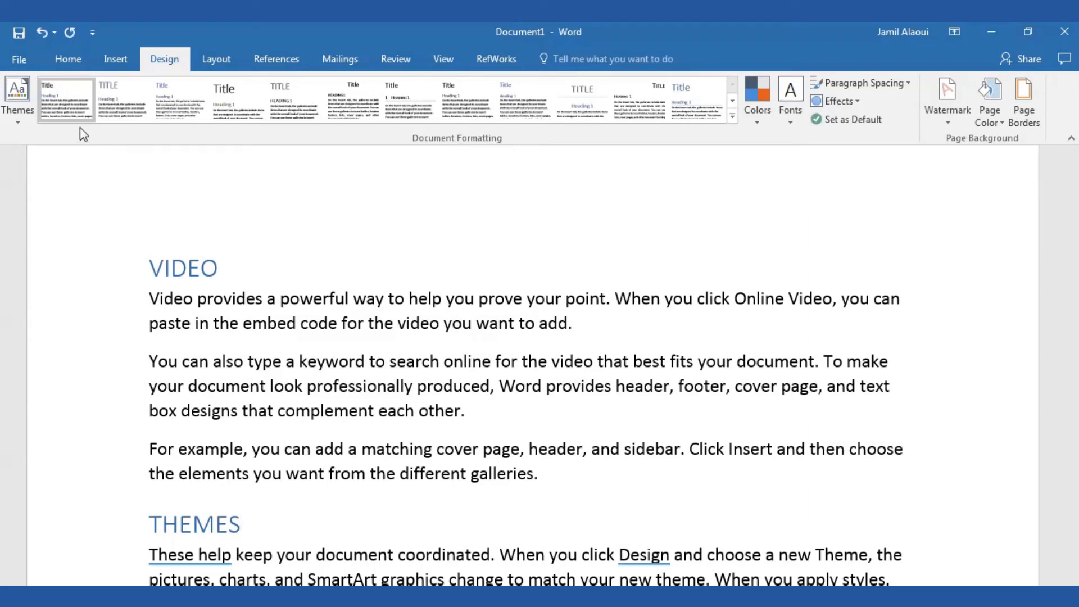
mouse_move(65, 101)
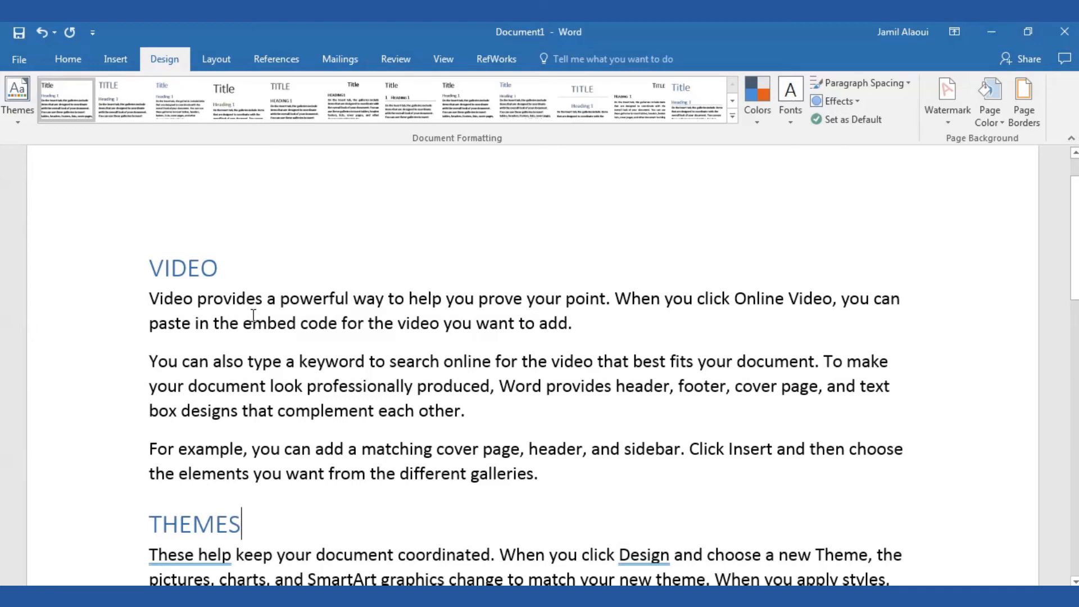
mouse_move(245, 322)
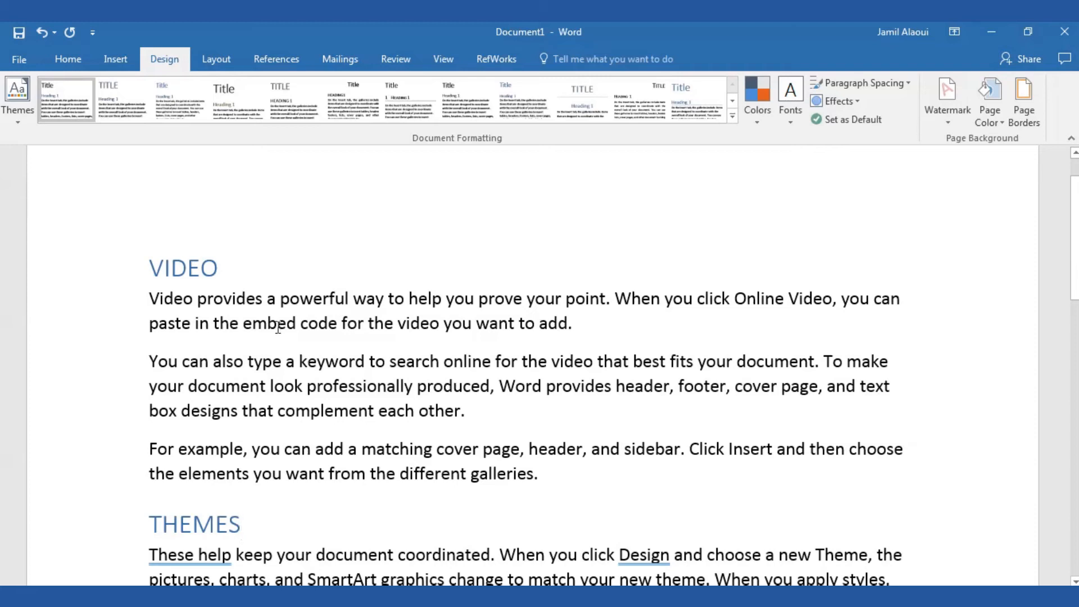
click(243, 525)
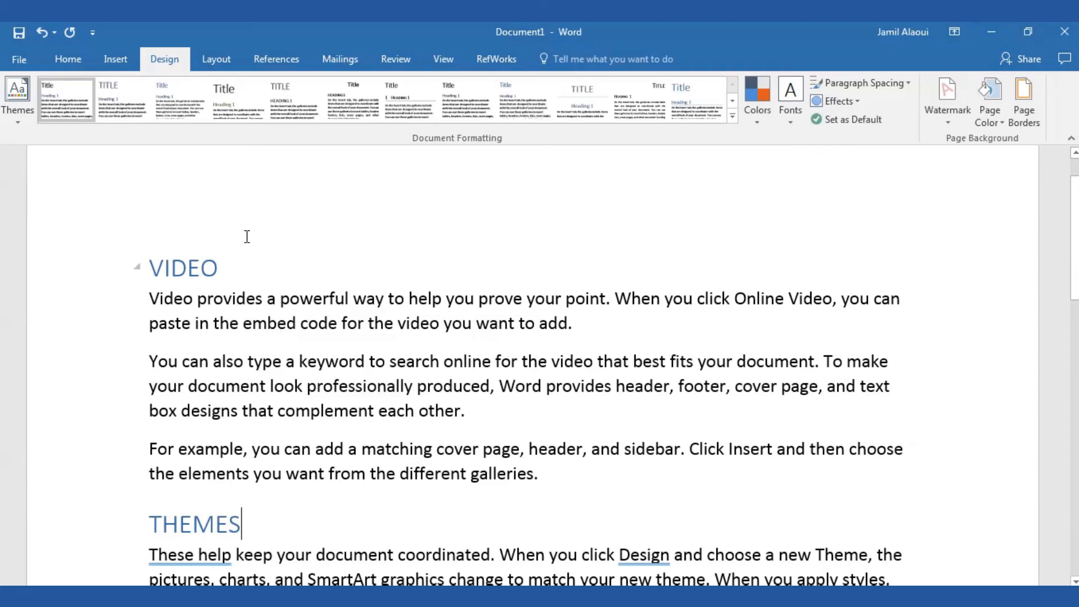
mouse_move(245, 241)
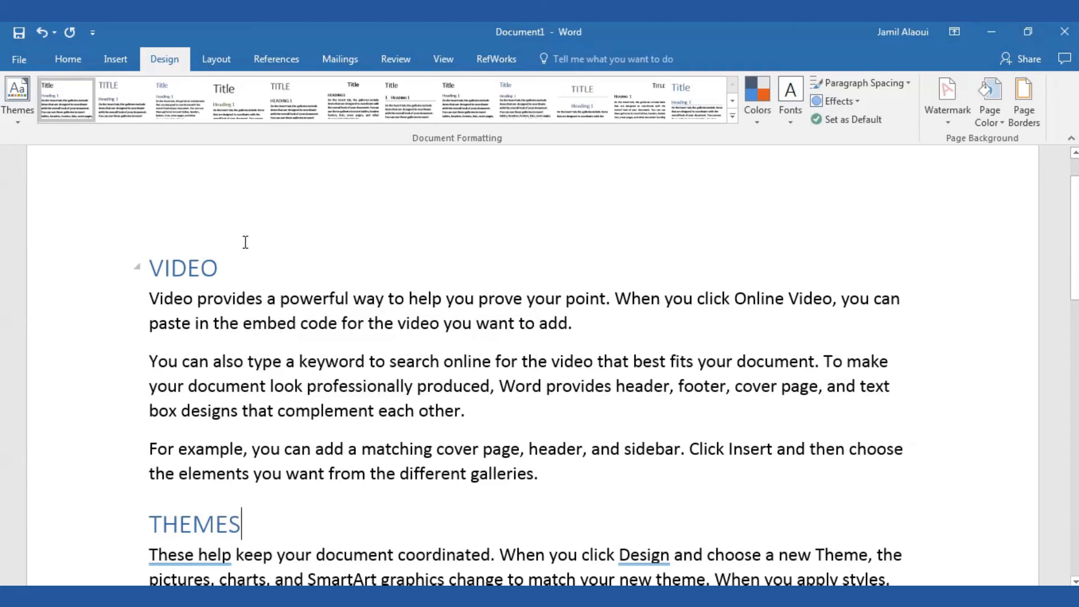
click(235, 99)
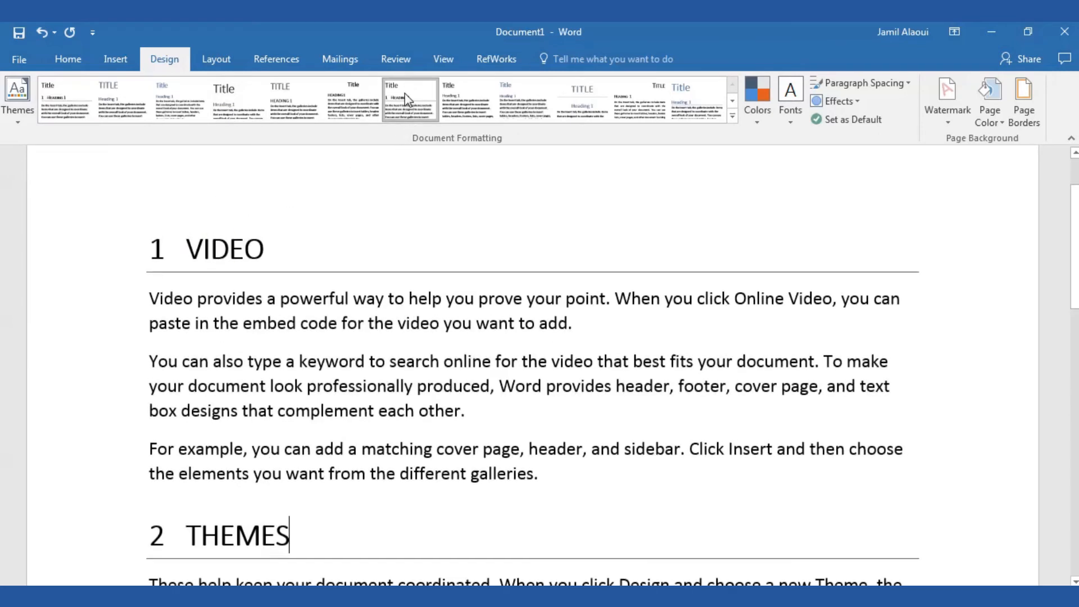
mouse_move(414, 101)
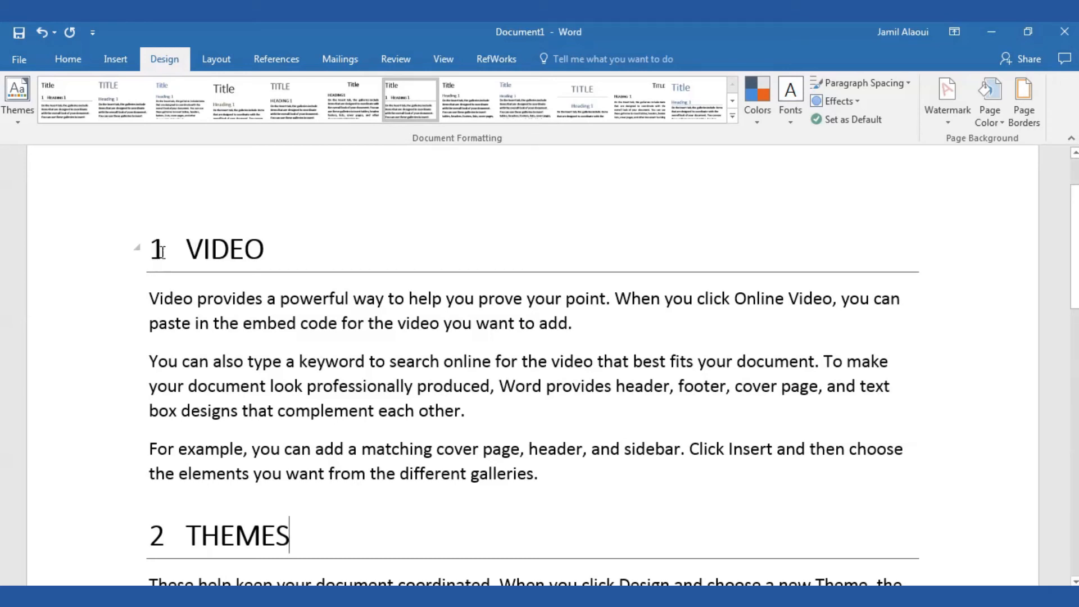
mouse_move(212, 242)
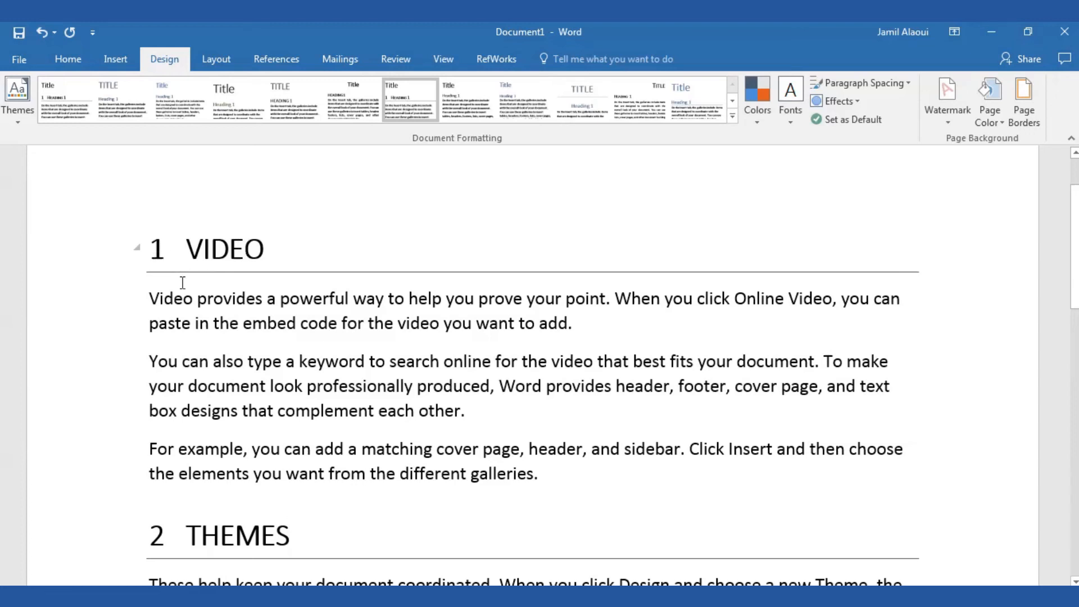
mouse_move(340, 280)
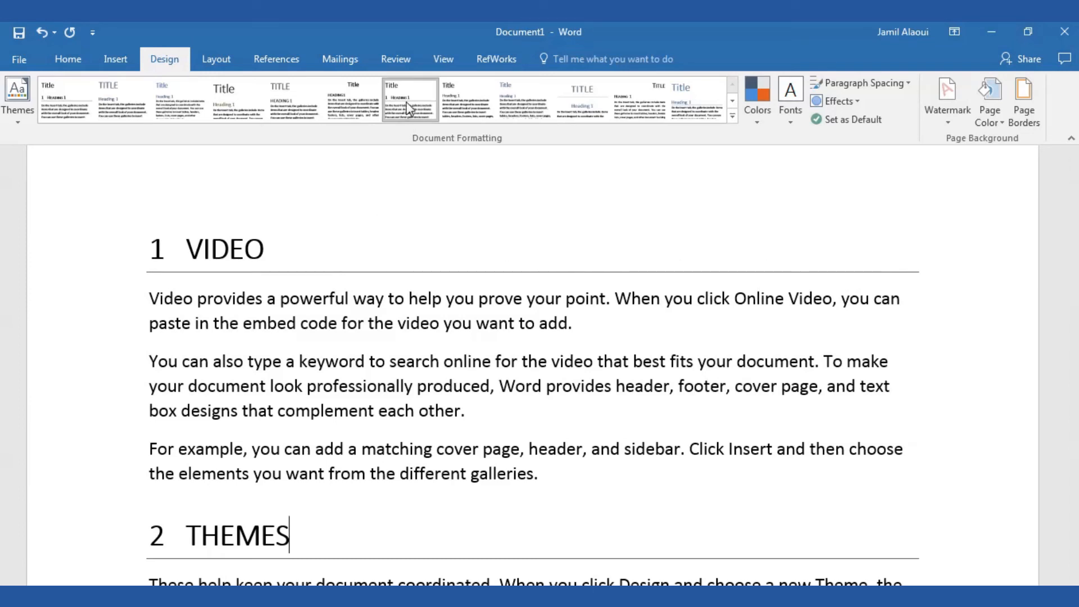
mouse_move(413, 104)
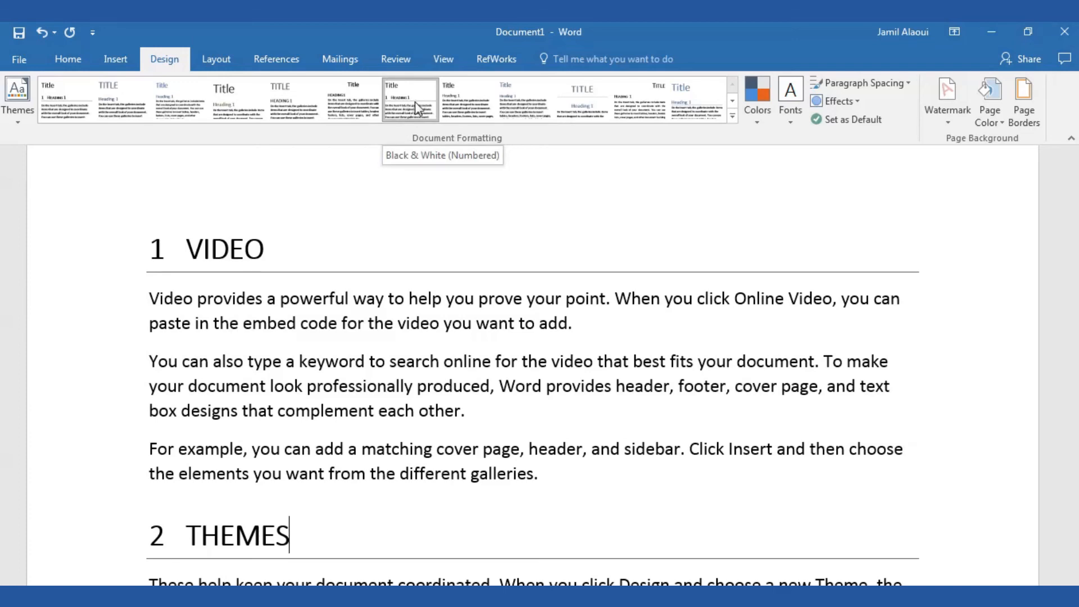
Preview other style sets while keeping the numbered 1 VIDEO and 2 THEMES headings
click(524, 100)
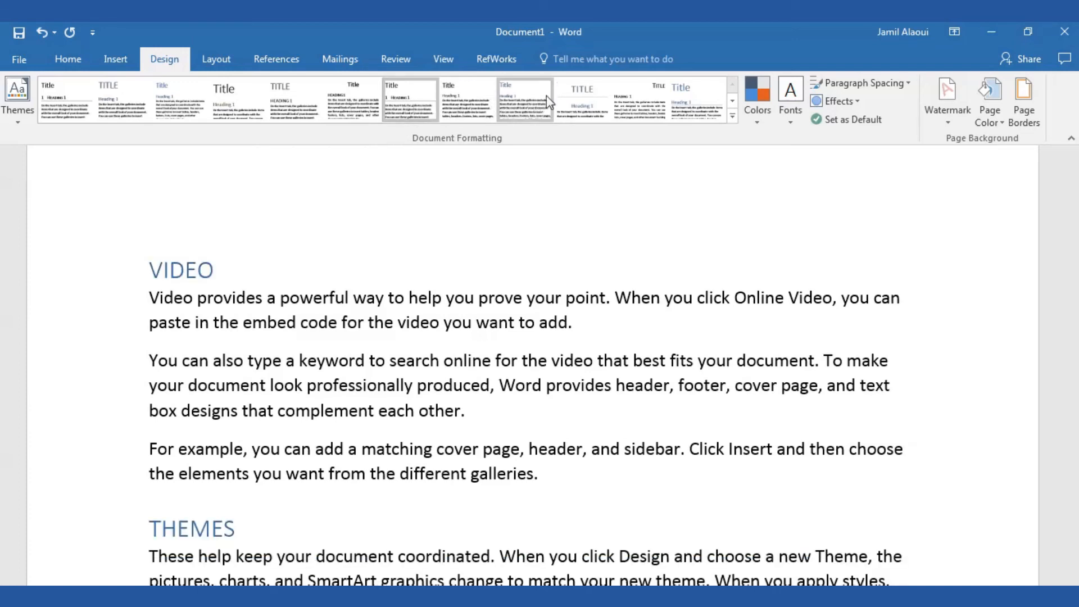
click(582, 98)
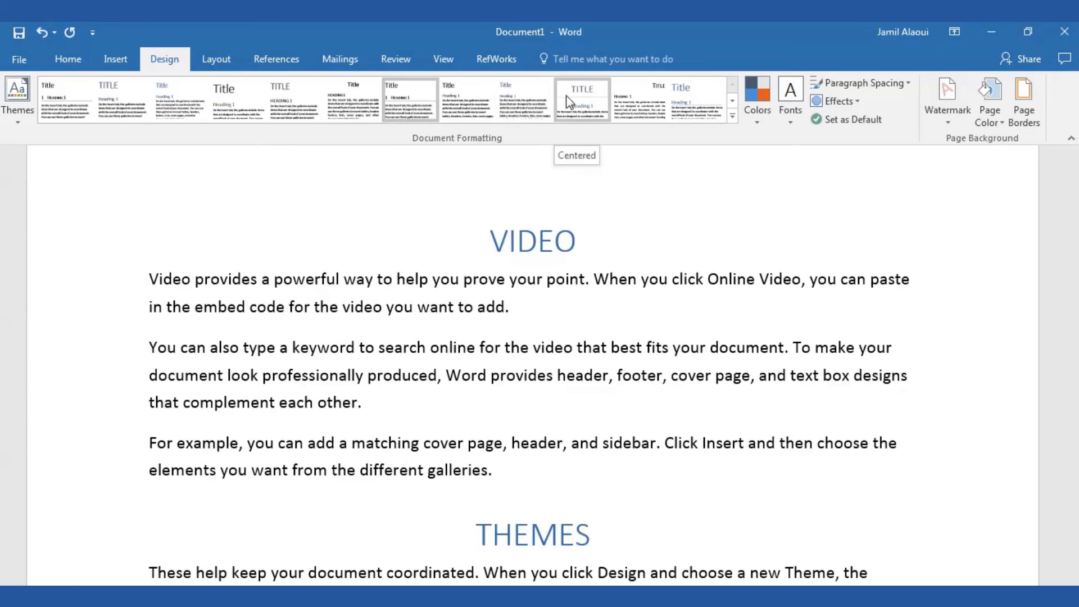
mouse_move(630, 101)
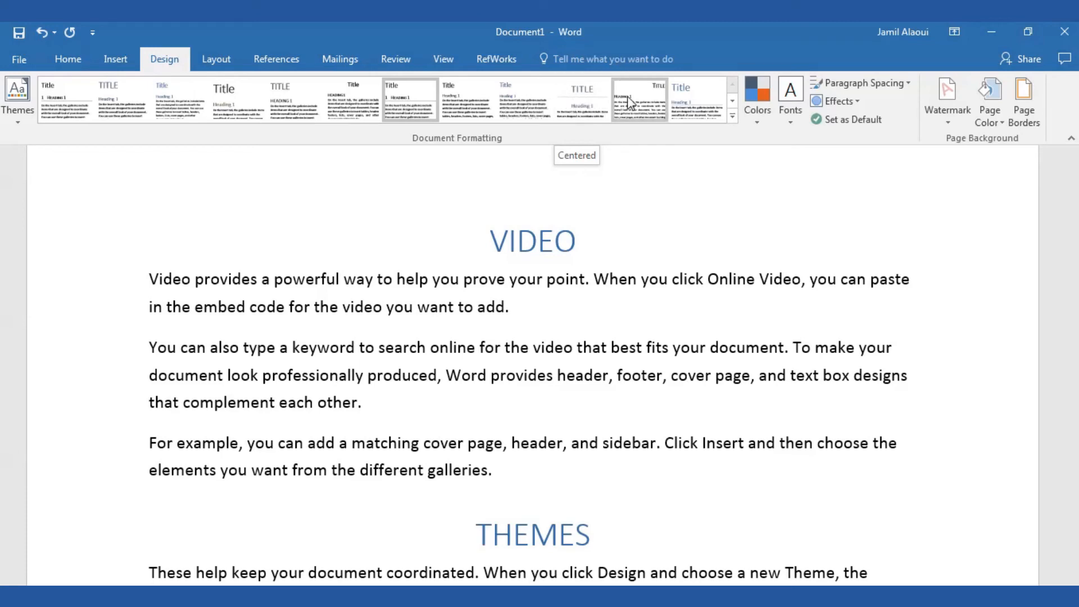
click(696, 98)
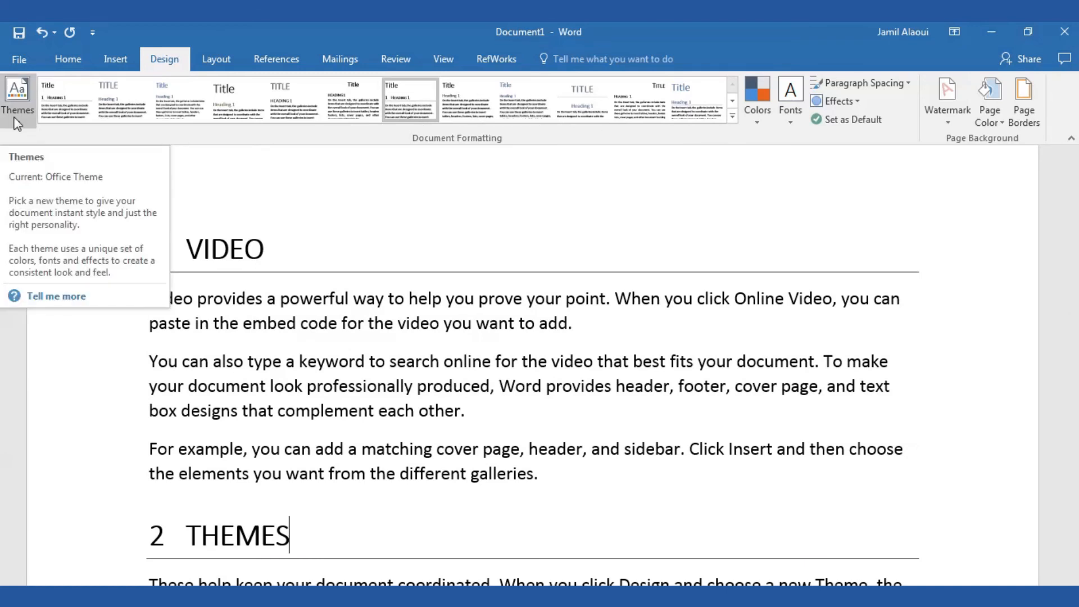
List the document themes and preview one with bolder numbered headings
click(18, 95)
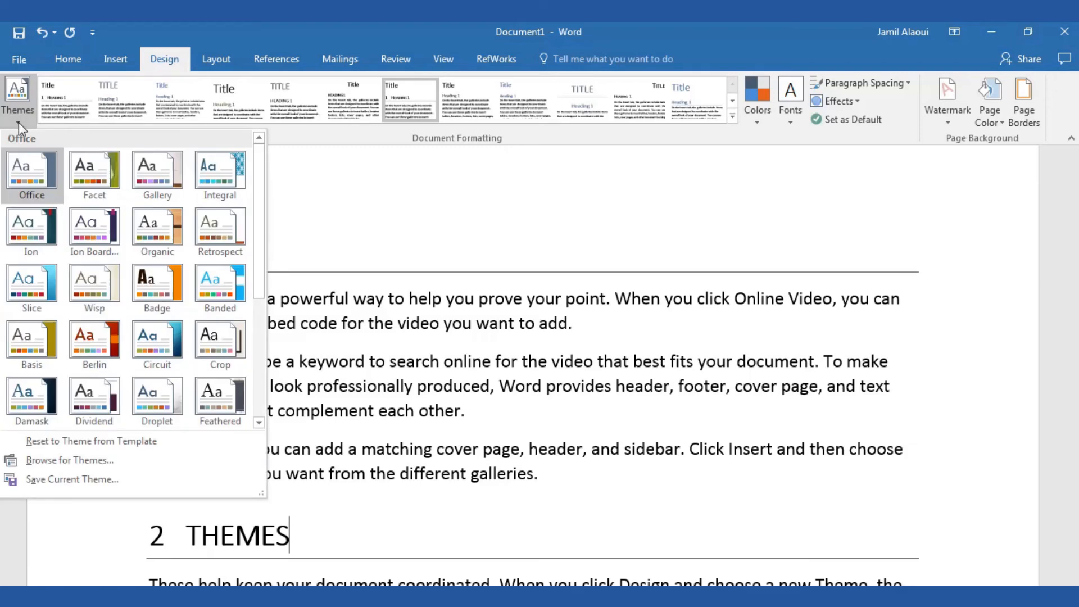
click(157, 226)
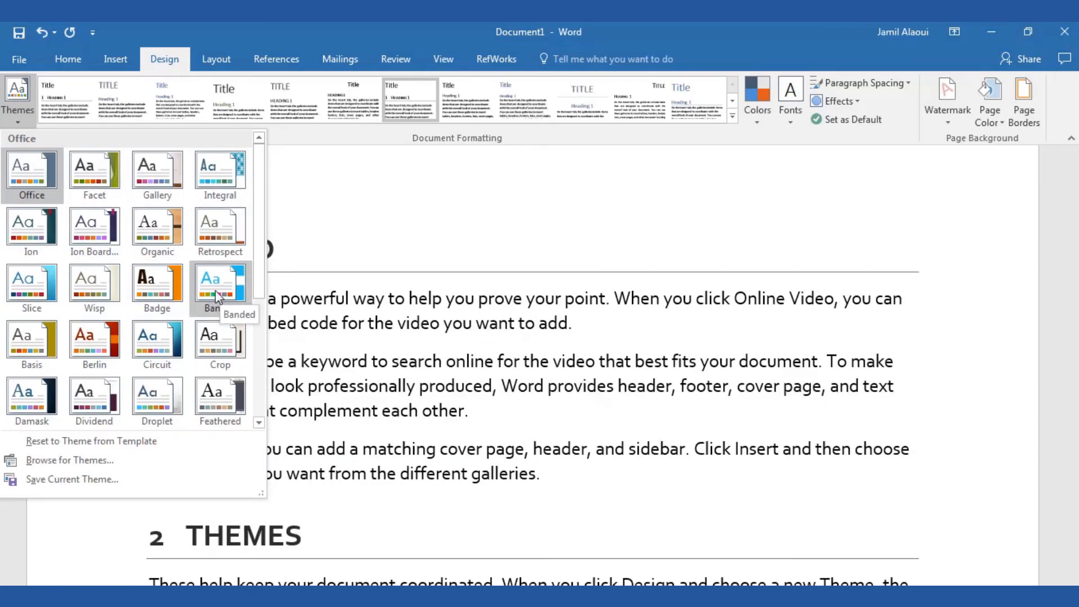
mouse_move(220, 286)
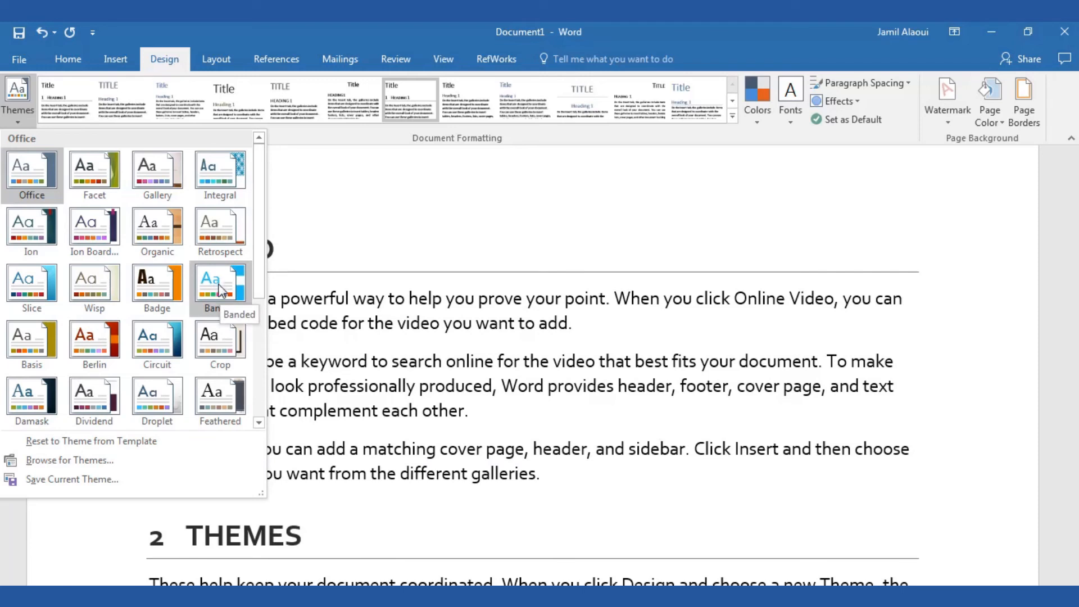
mouse_move(214, 291)
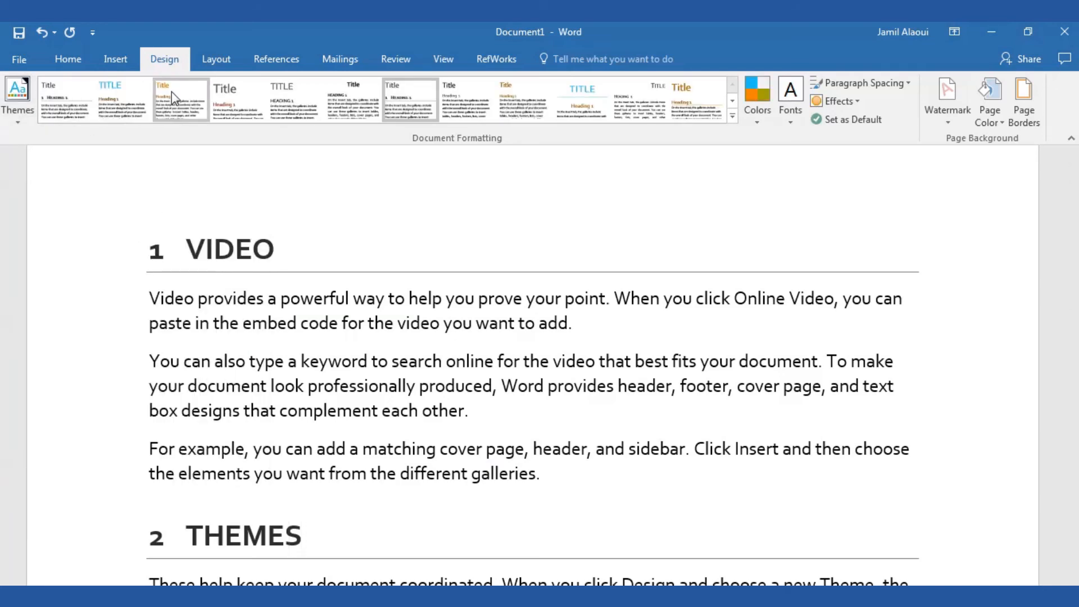
Apply a simpler style set for bold orange unnumbered VIDEO and THEMES headings, reopening Themes
click(179, 100)
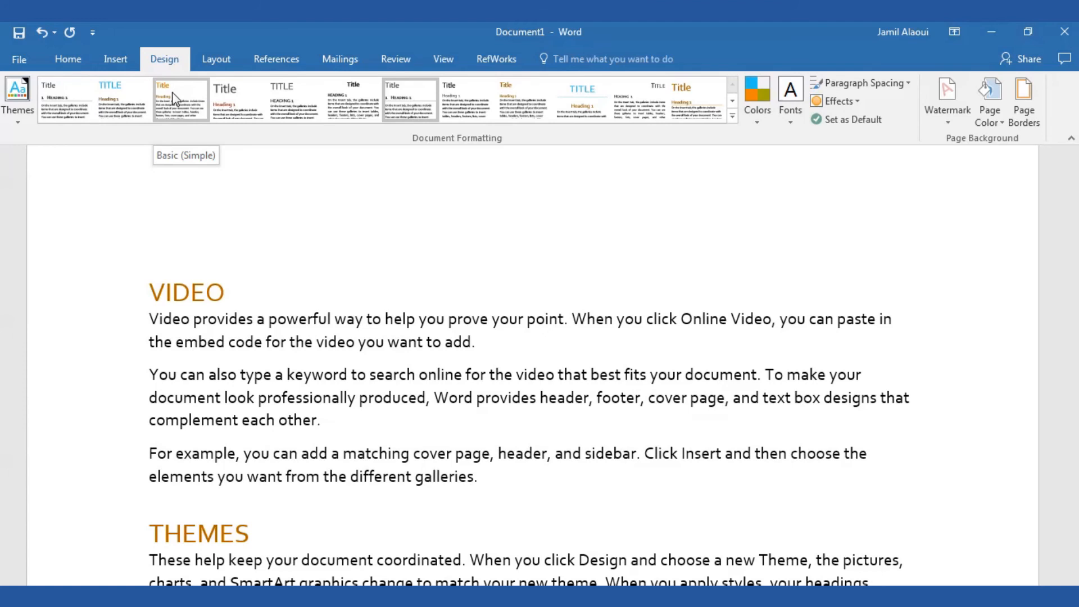
click(582, 98)
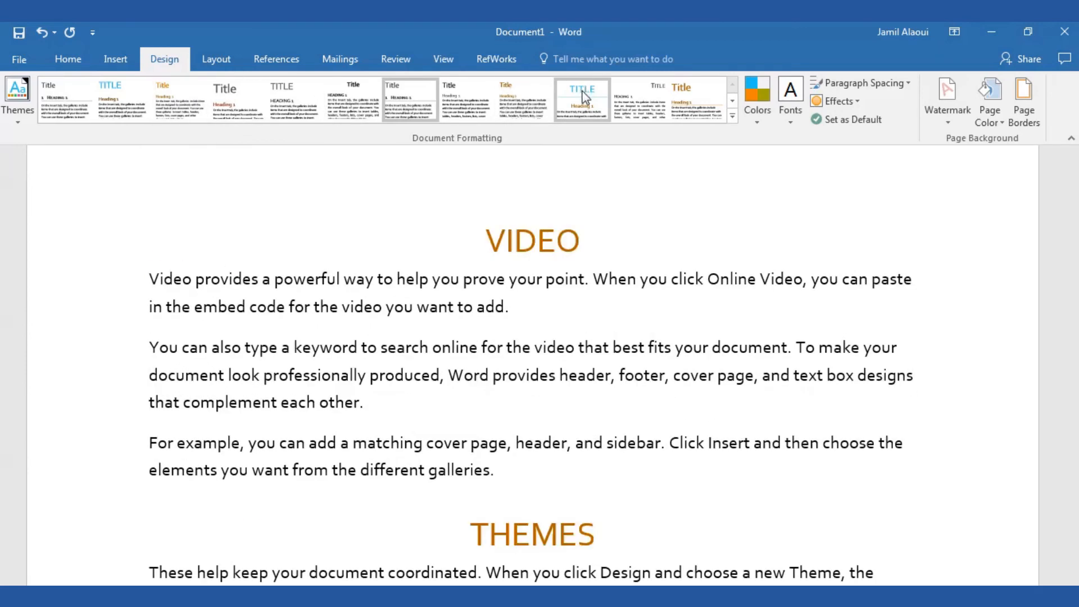
click(686, 104)
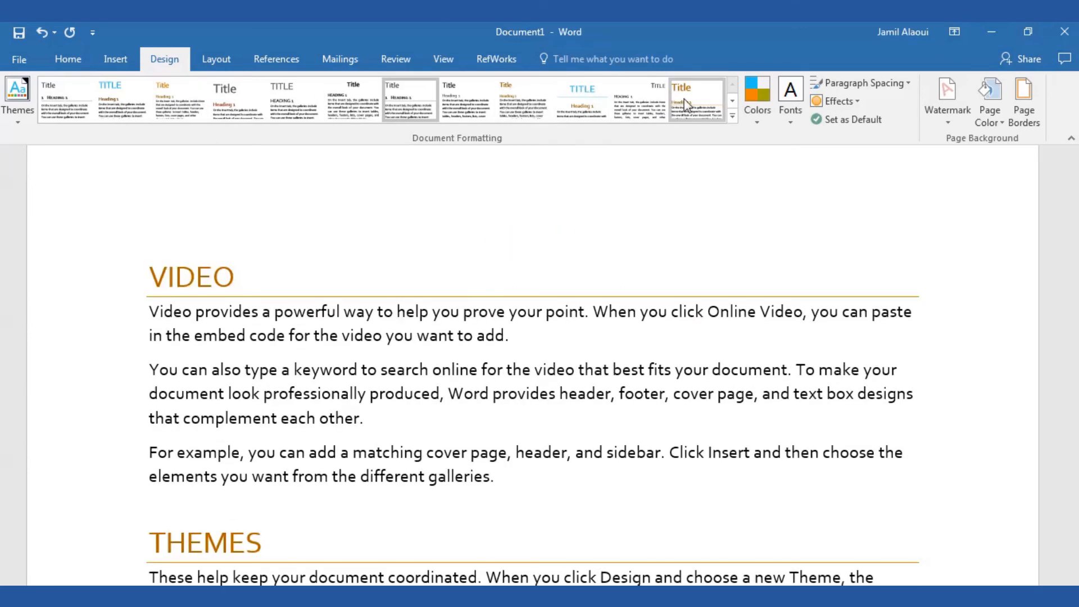
mouse_move(690, 104)
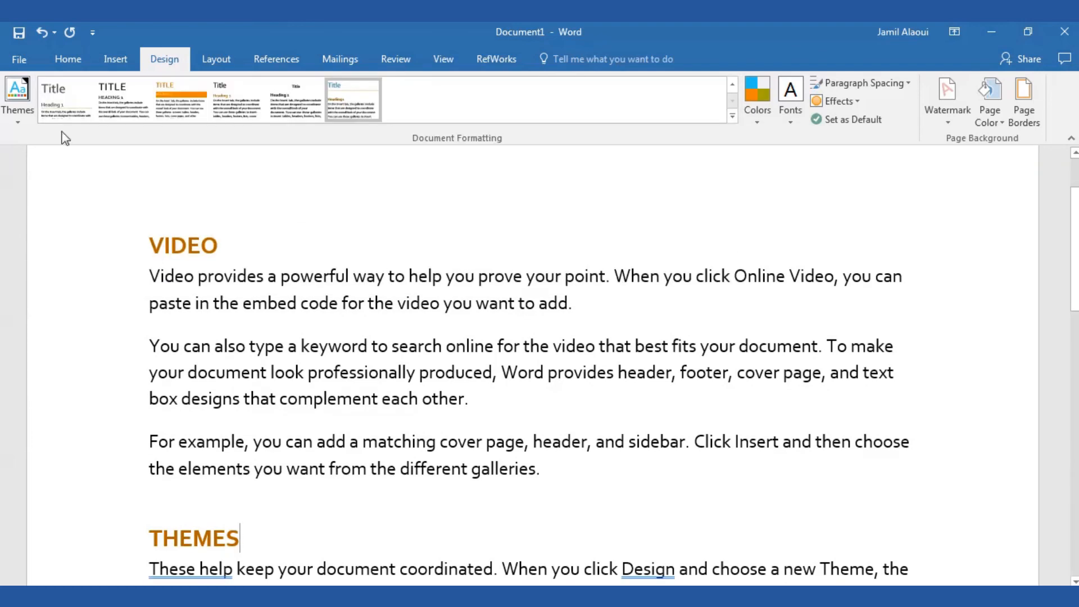
click(17, 104)
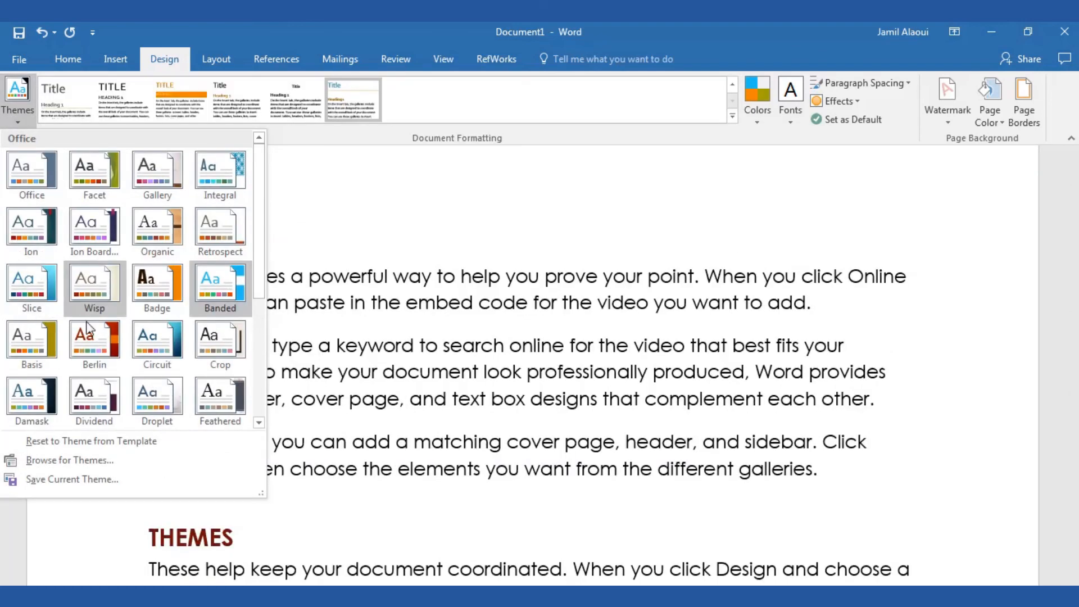